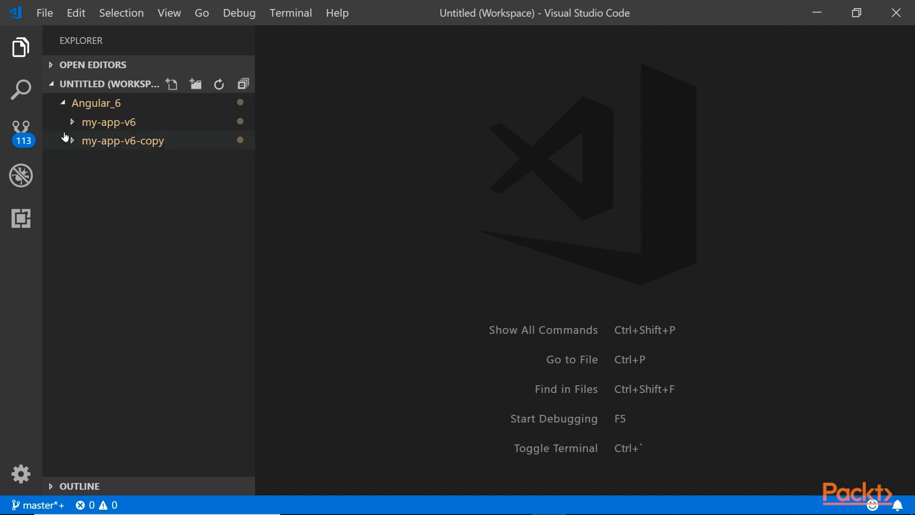
Collapse Angular_6, then add the Angular_7 folder via Add Folder to Workspace.
left_click(95, 103)
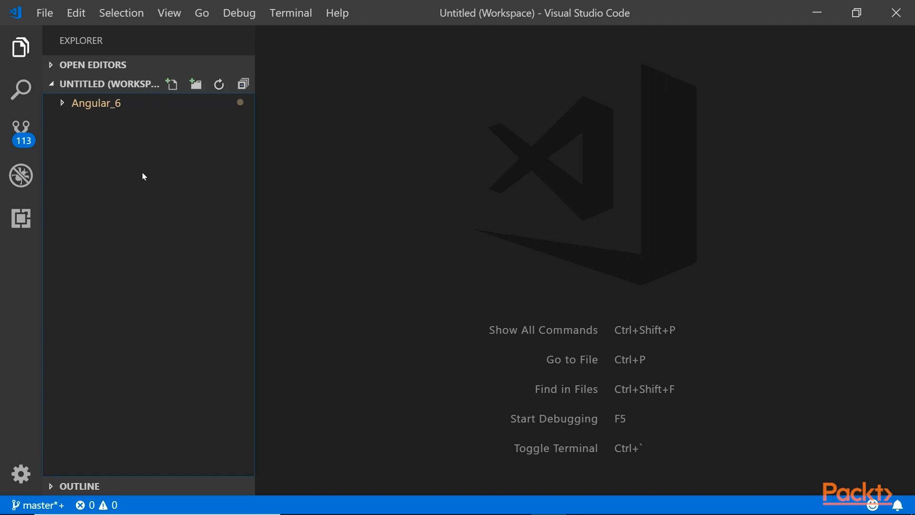
right_click(143, 175)
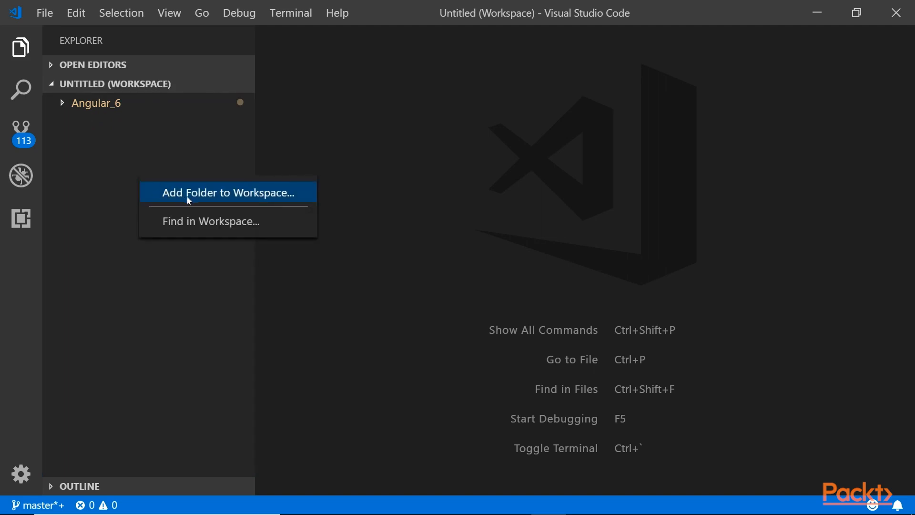
left_click(227, 193)
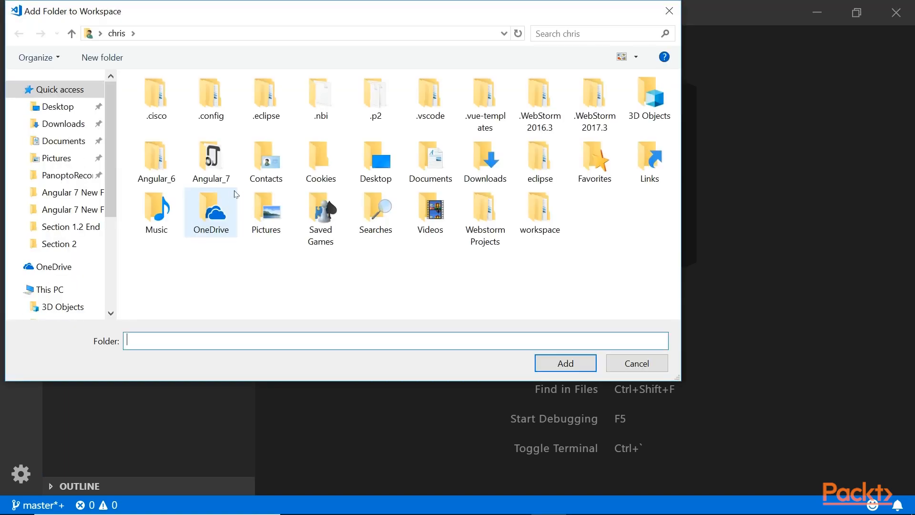
left_click(210, 158)
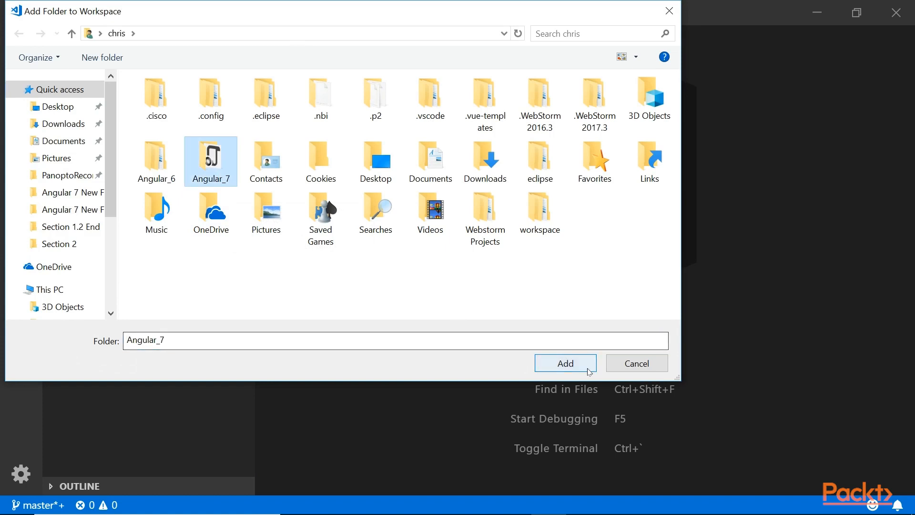
left_click(563, 363)
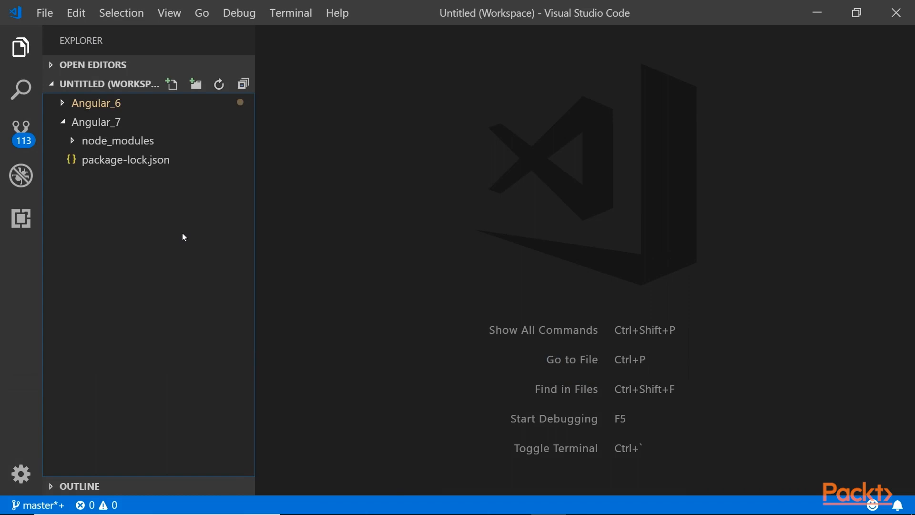
mouse_move(204, 218)
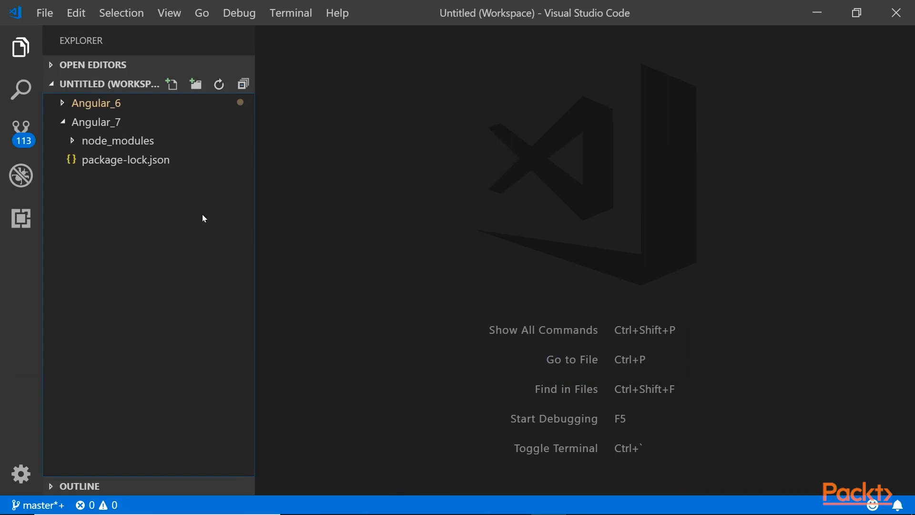
mouse_move(364, 290)
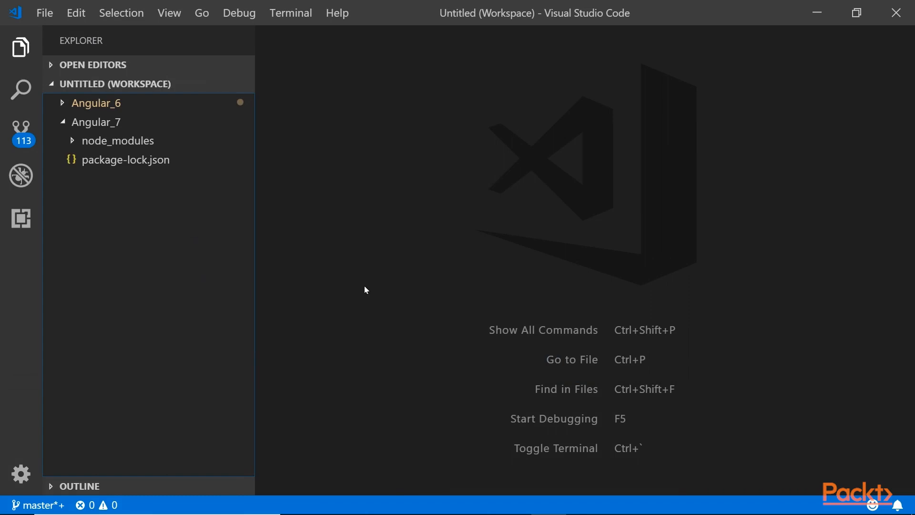
mouse_move(367, 281)
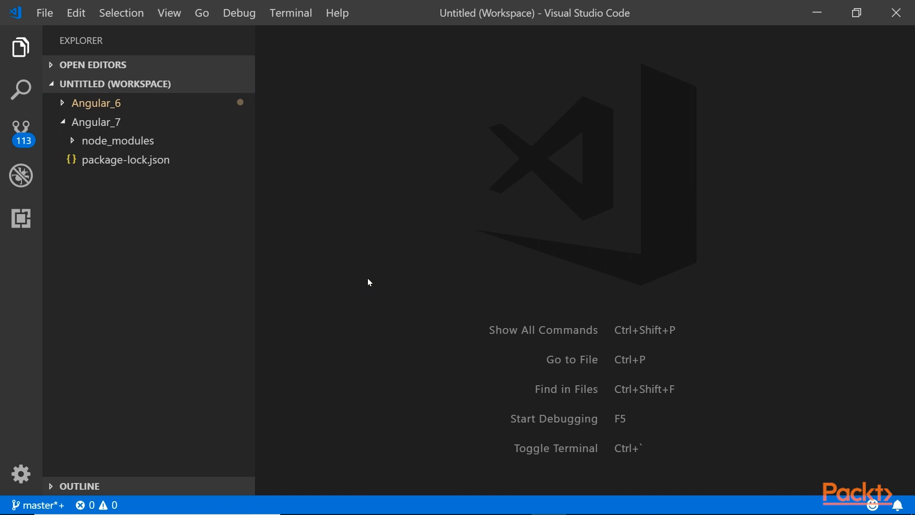
Open the integrated terminal, dismiss the shell tip, and change into the project folder.
left_click(169, 13)
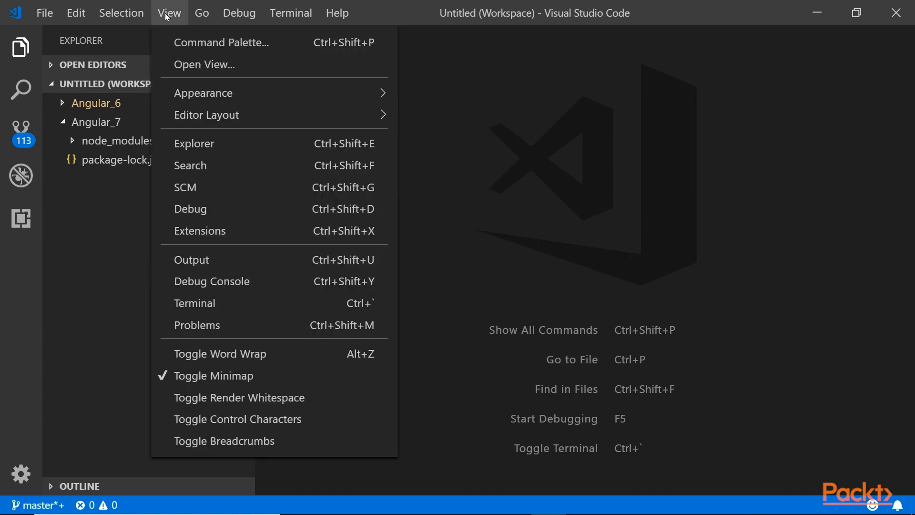
left_click(194, 303)
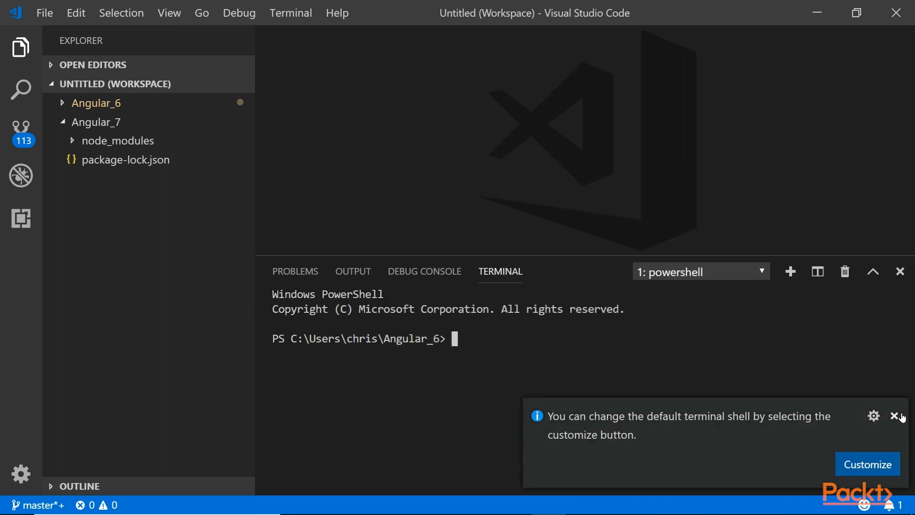
left_click(897, 416)
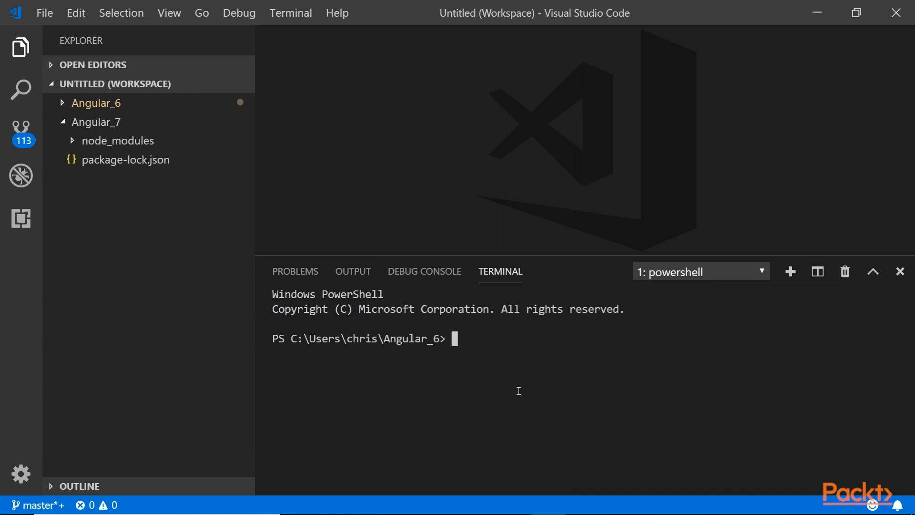
type("cd ..")
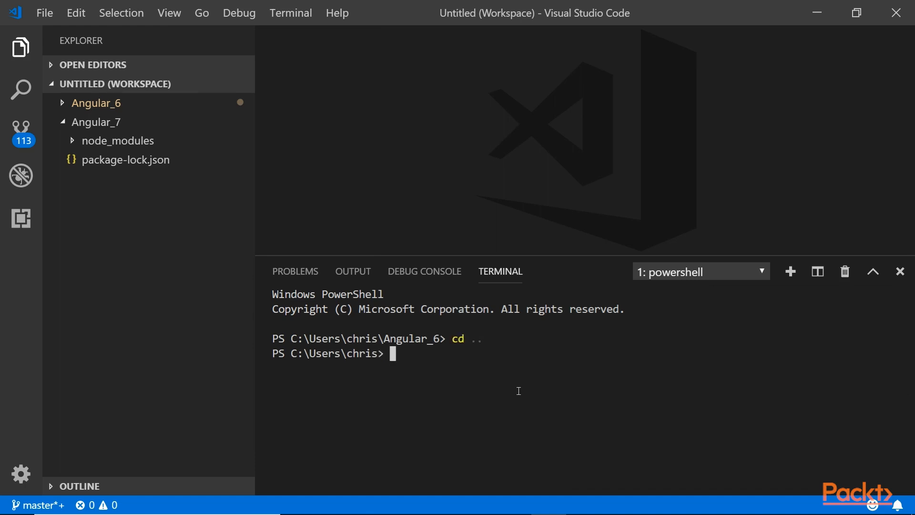
type("cd .\\Angular_6\\")
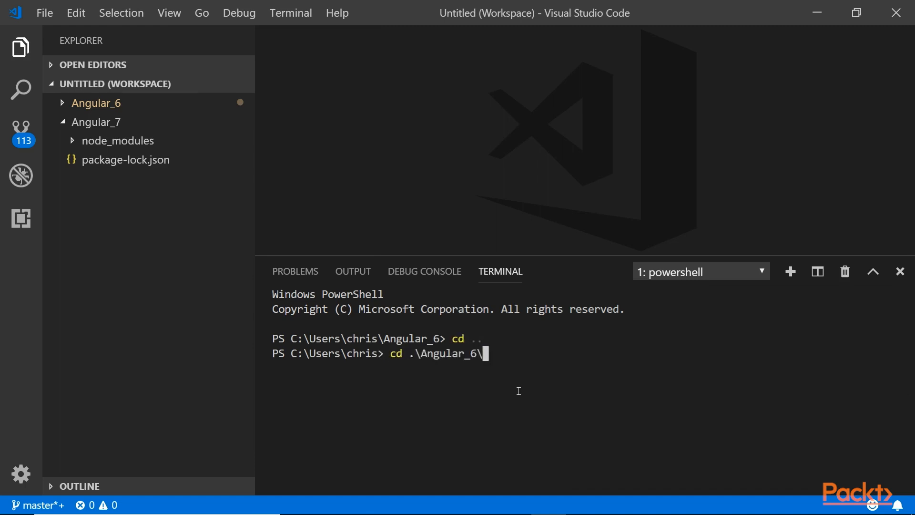
key("Return")
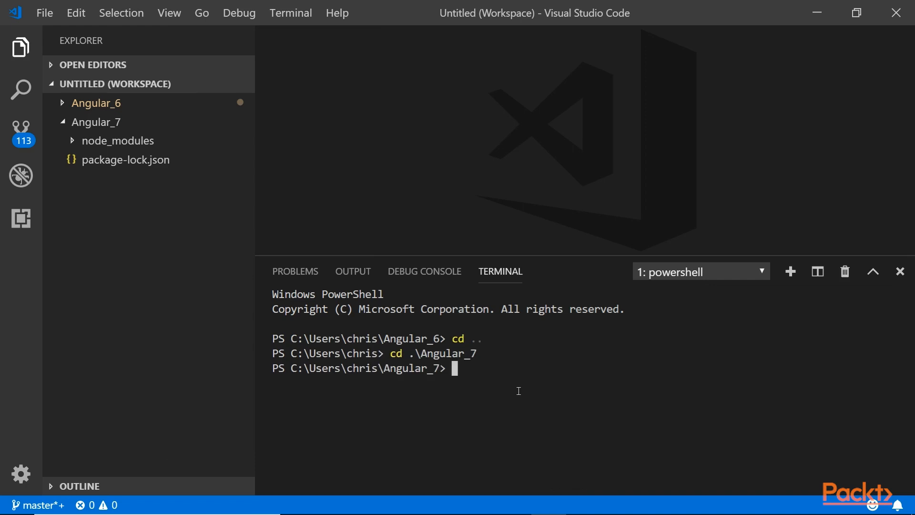
mouse_move(639, 418)
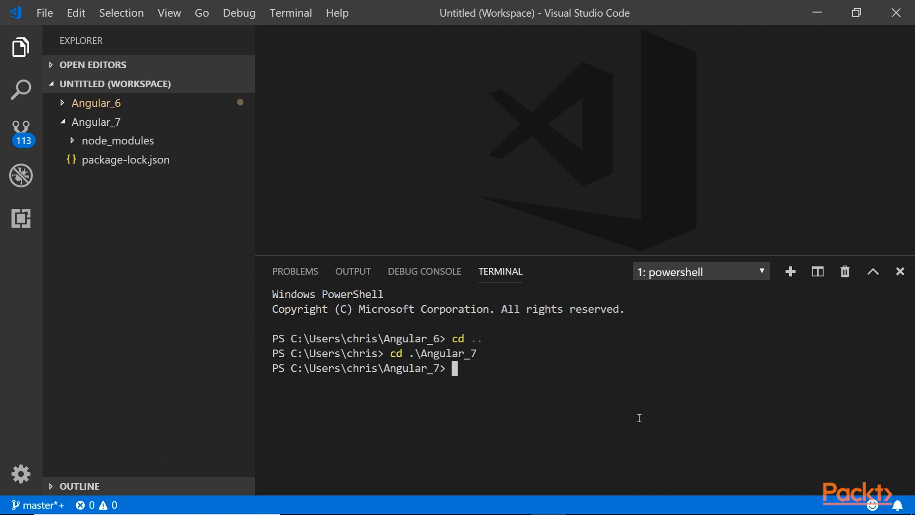
Run ng version and highlight the TypeScript version 3.1.6.
type("ng version")
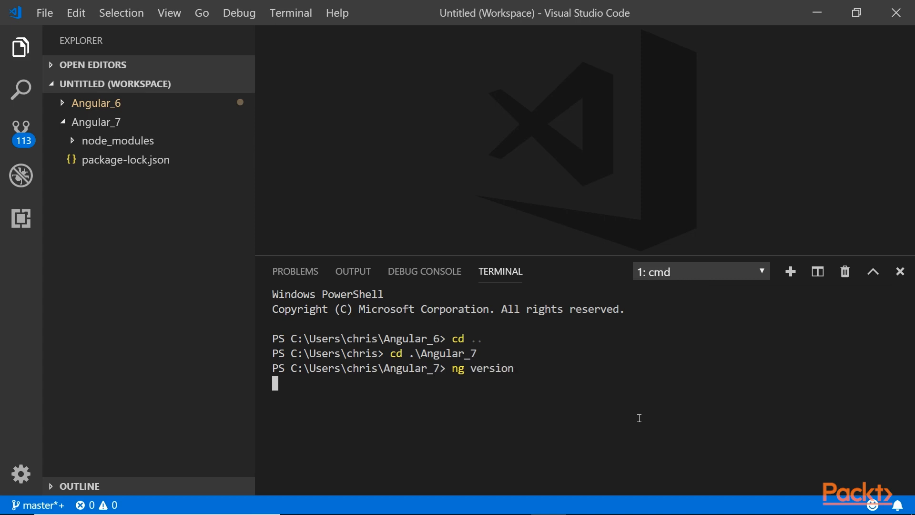
key("Return")
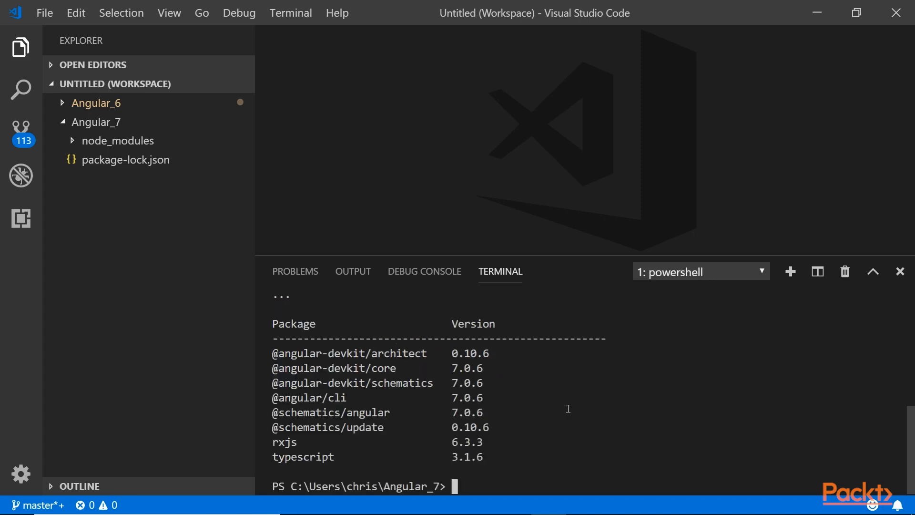
mouse_move(535, 376)
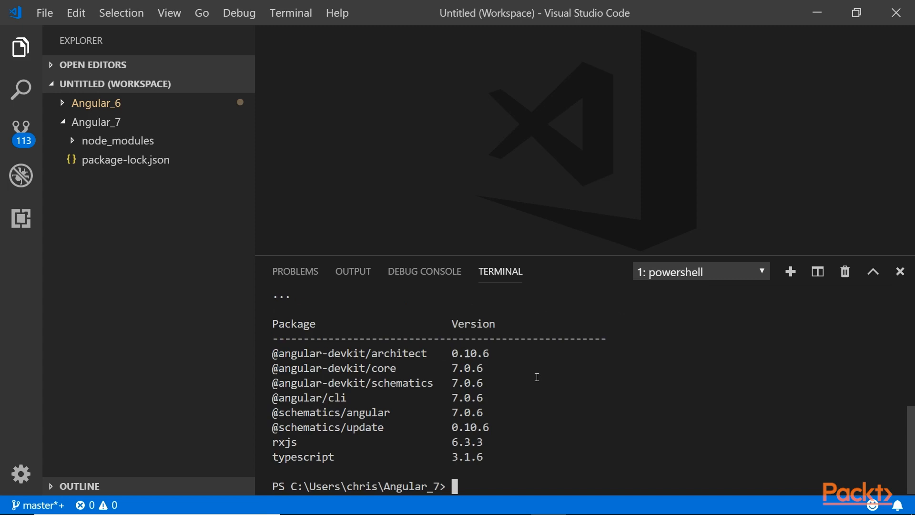
mouse_move(556, 413)
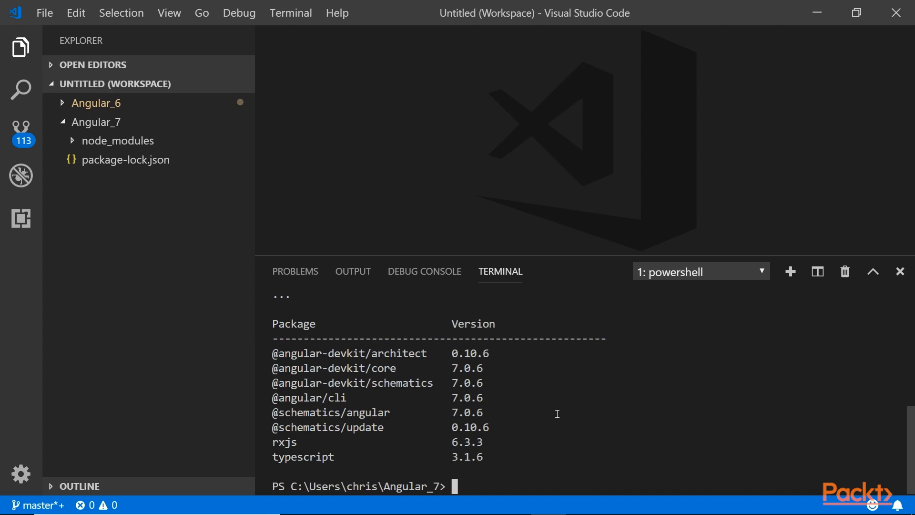
double_click(466, 456)
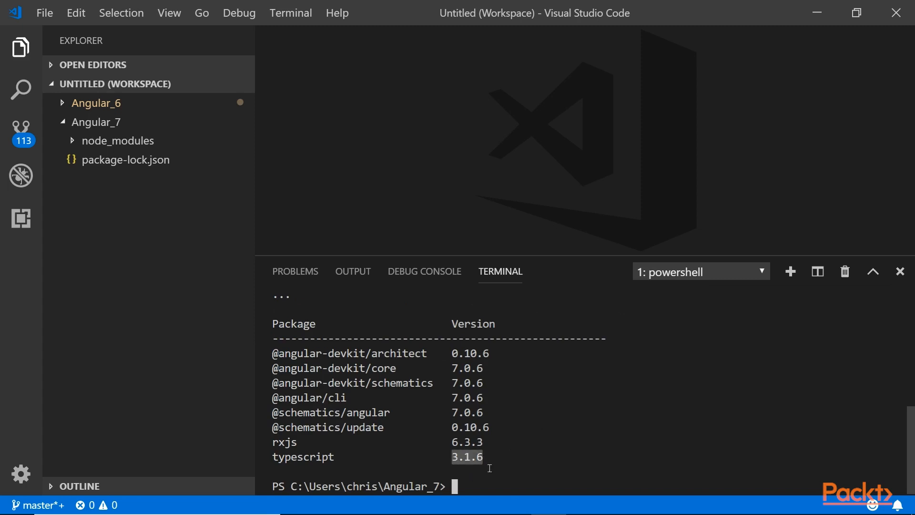
mouse_move(465, 442)
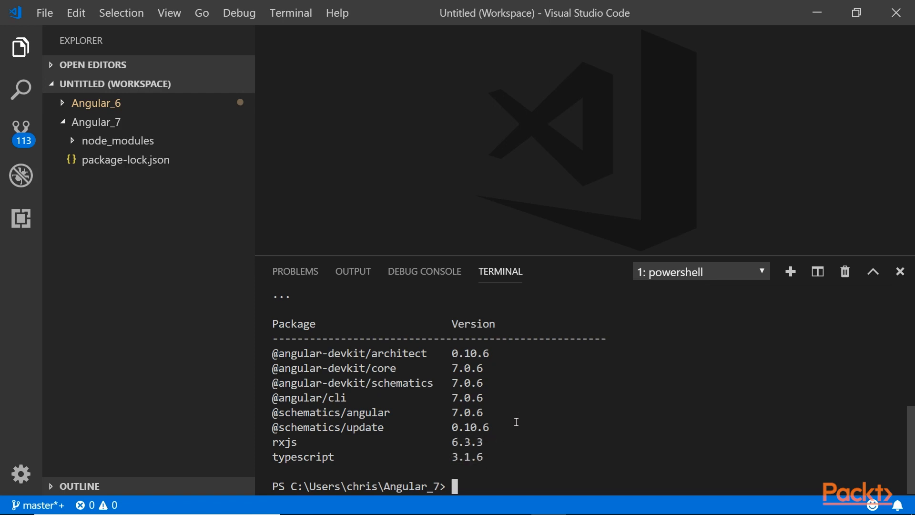
mouse_move(515, 427)
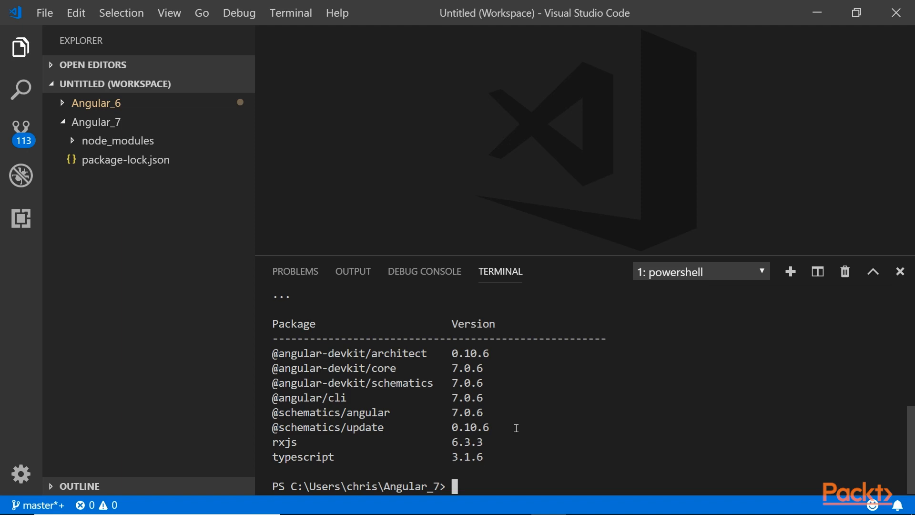
mouse_move(564, 406)
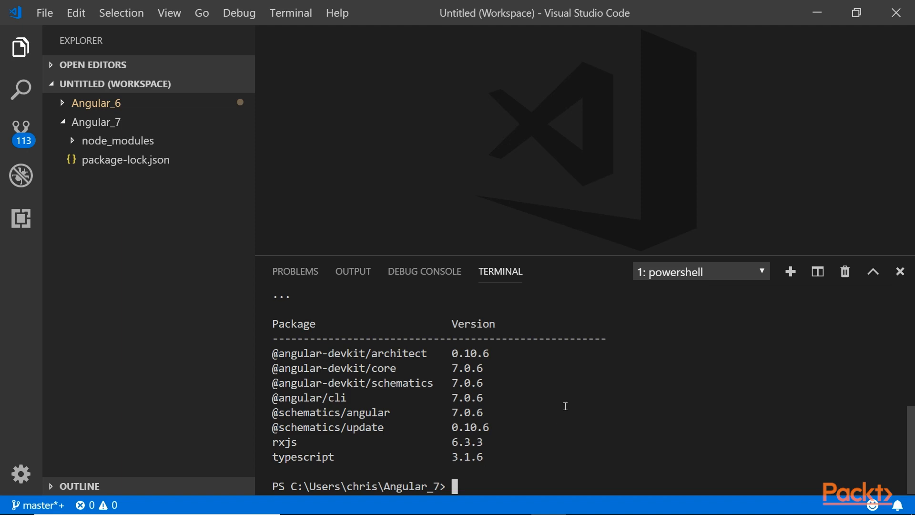
mouse_move(580, 386)
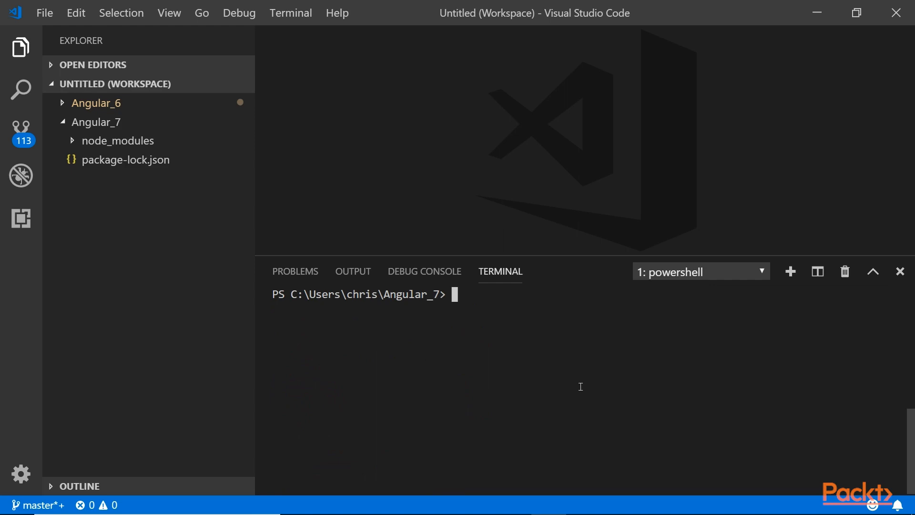
mouse_move(71, 109)
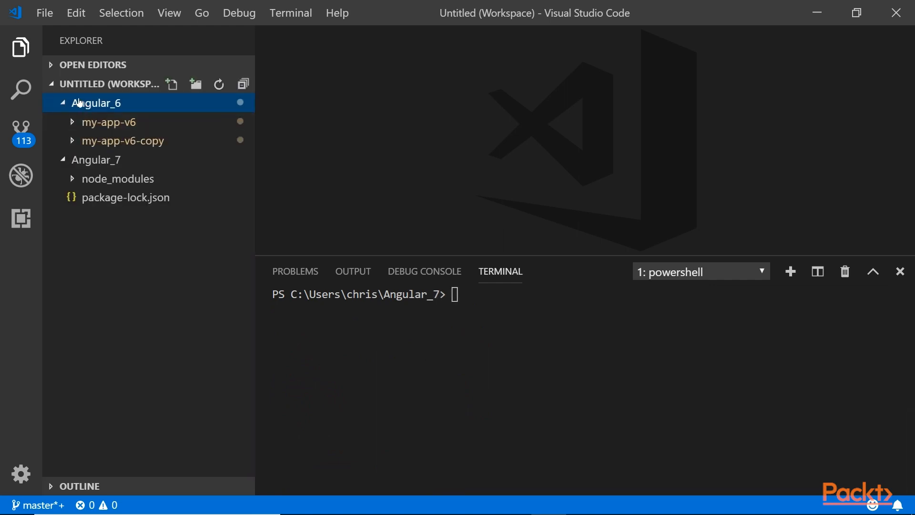
Collapse Angular_6 and run 'ng new my-app-v7' in the terminal.
left_click(95, 103)
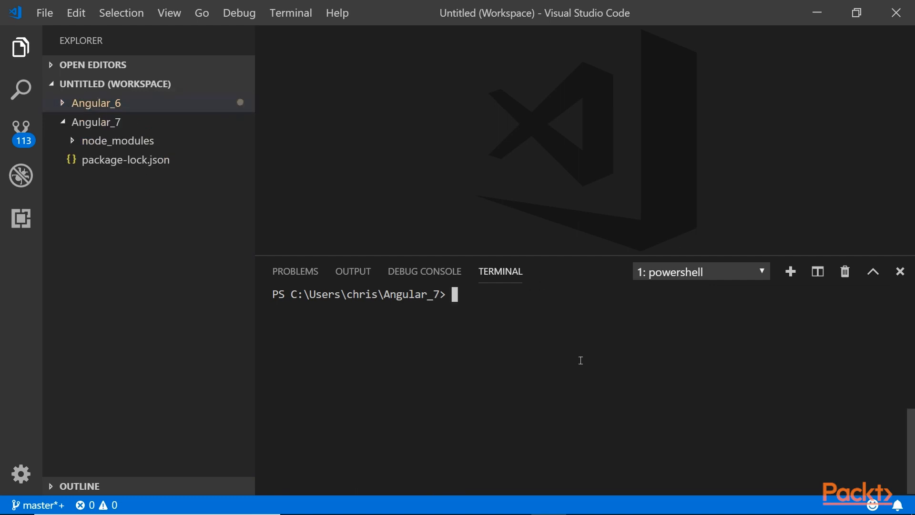
type("ng")
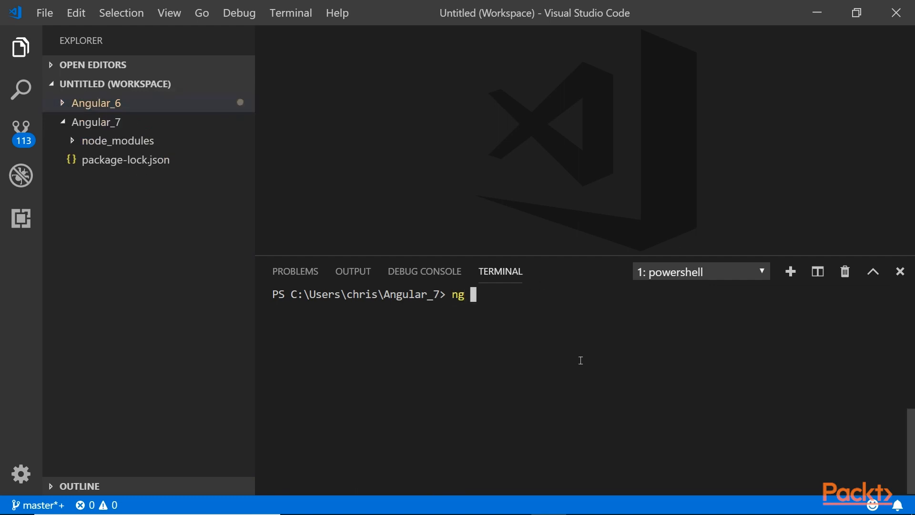
type("new")
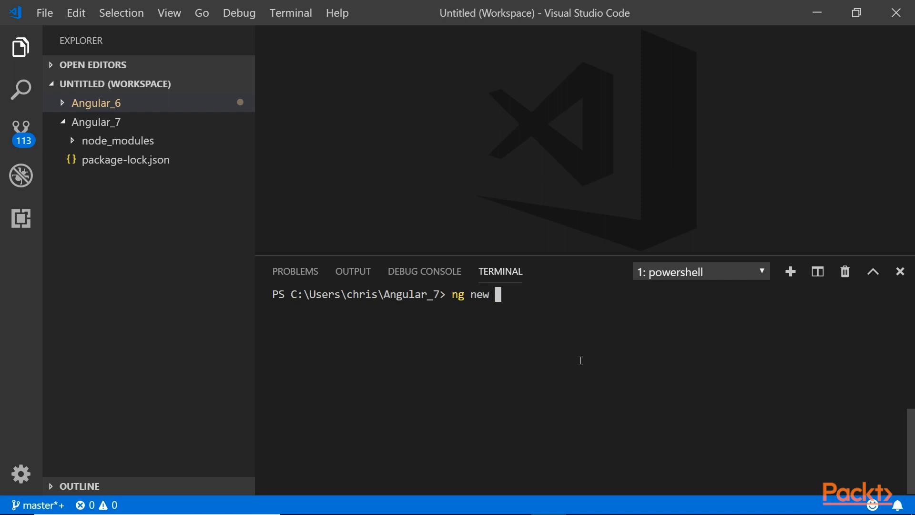
type("m")
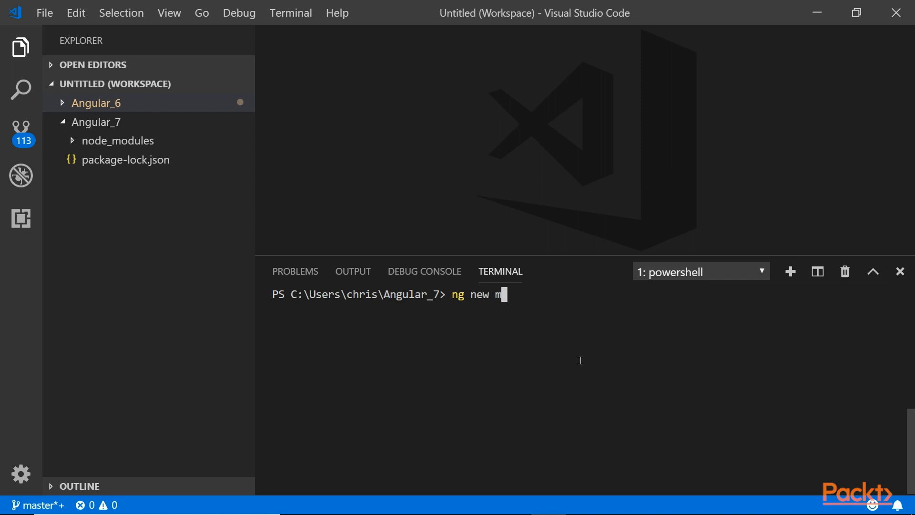
type("y-app-")
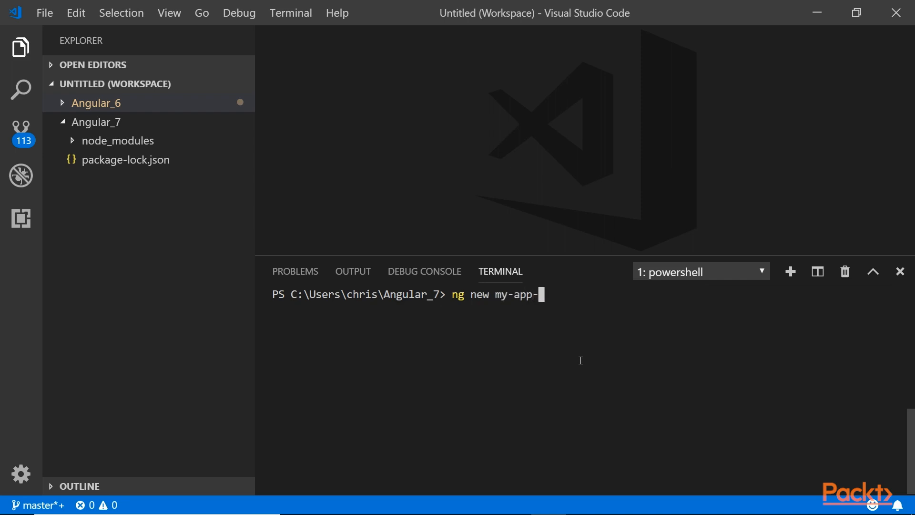
type("v7")
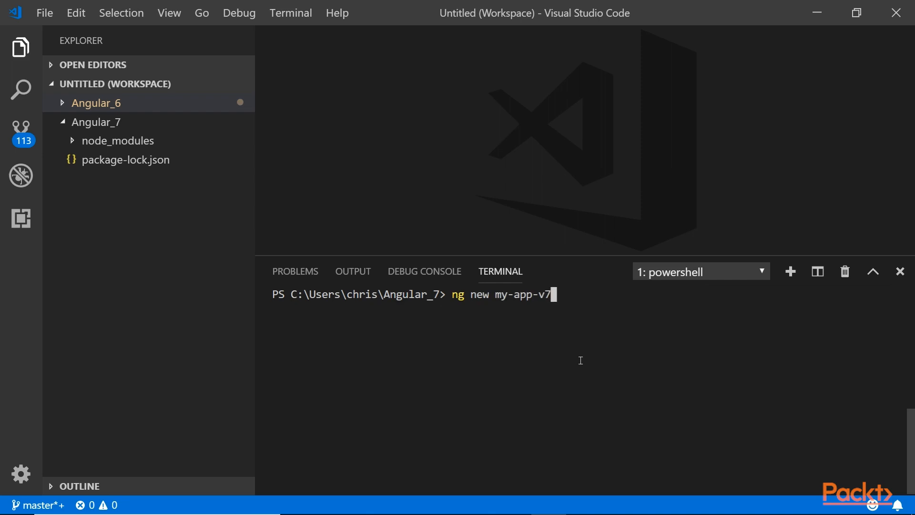
key("Return")
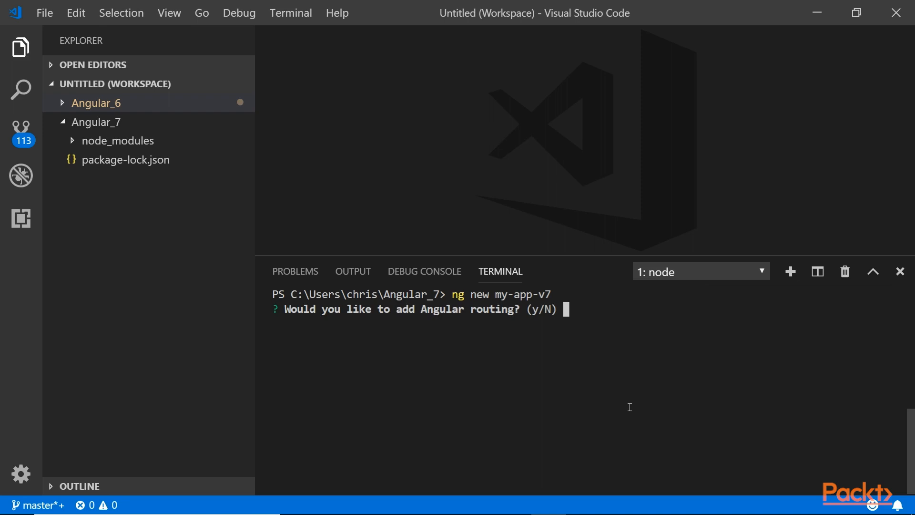
Answer Y to the 'add Angular routing' prompt.
type("Y")
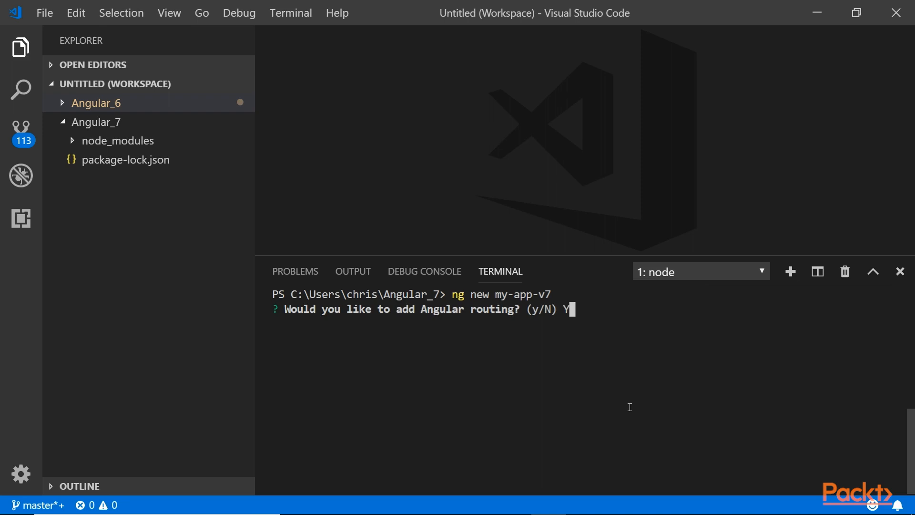
key("Return")
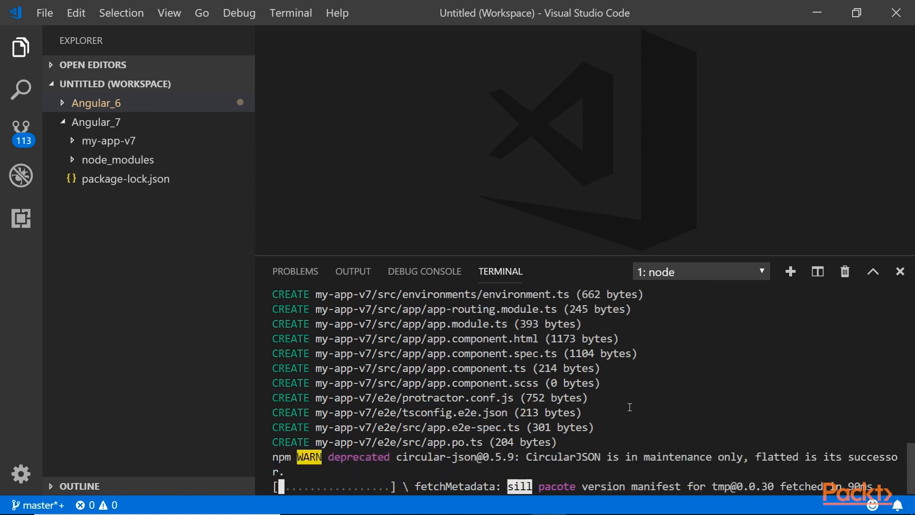
mouse_move(794, 386)
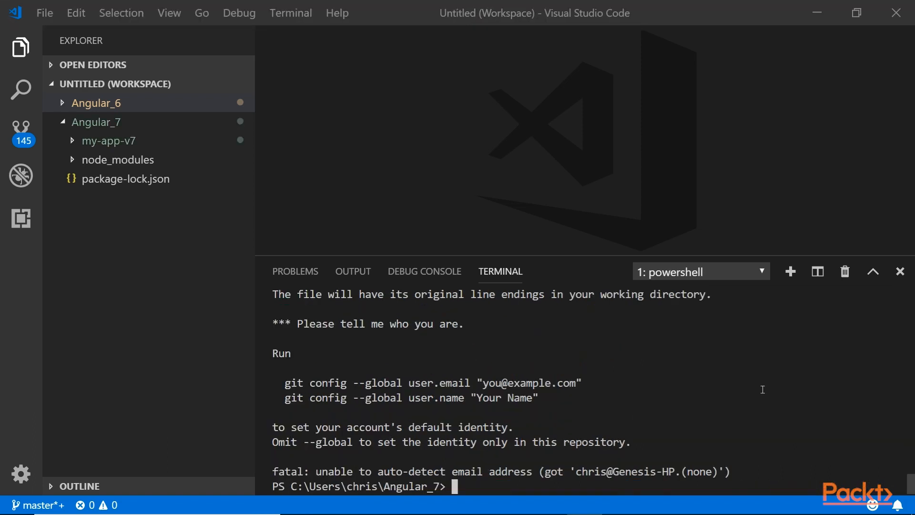
mouse_move(733, 411)
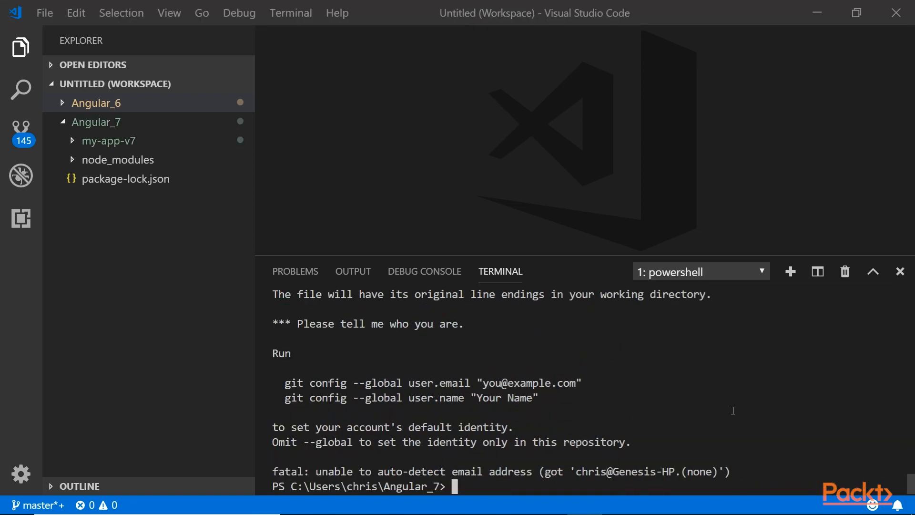
mouse_move(706, 423)
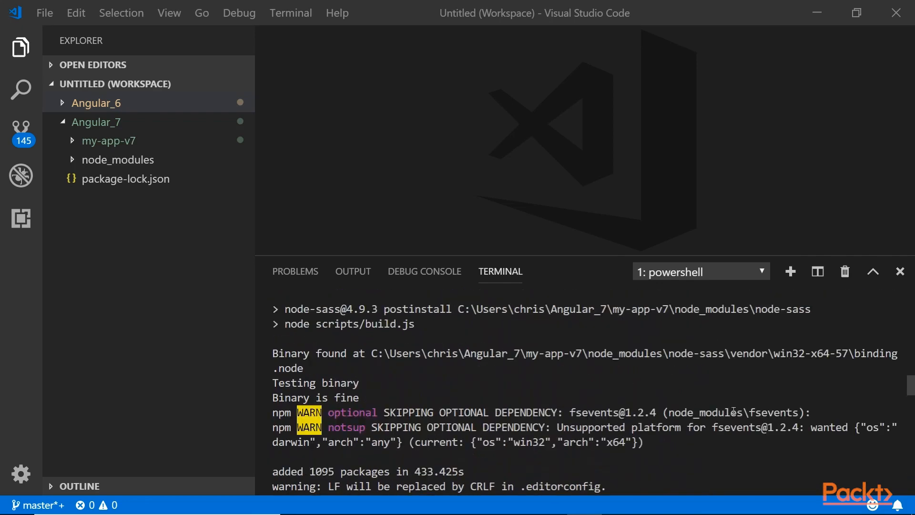
Scroll the install output and highlight the 433.425-second install time.
scroll("down", 3)
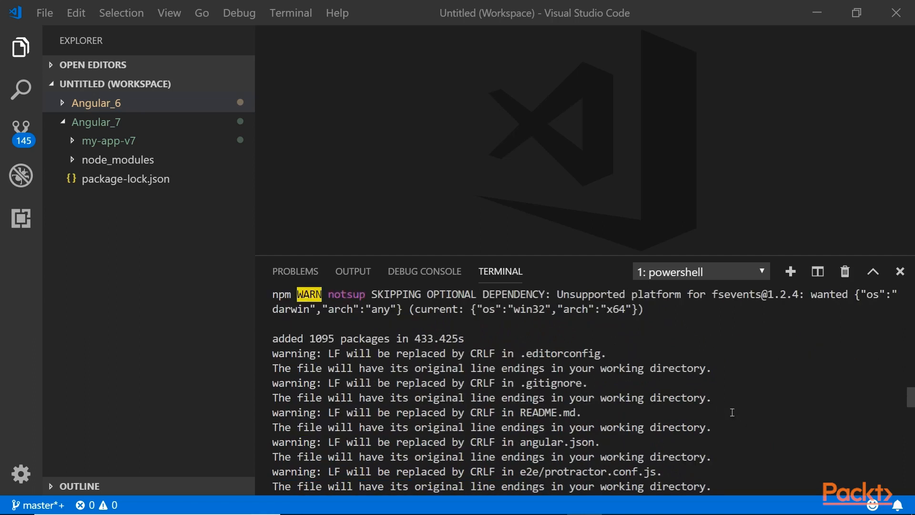
double_click(422, 338)
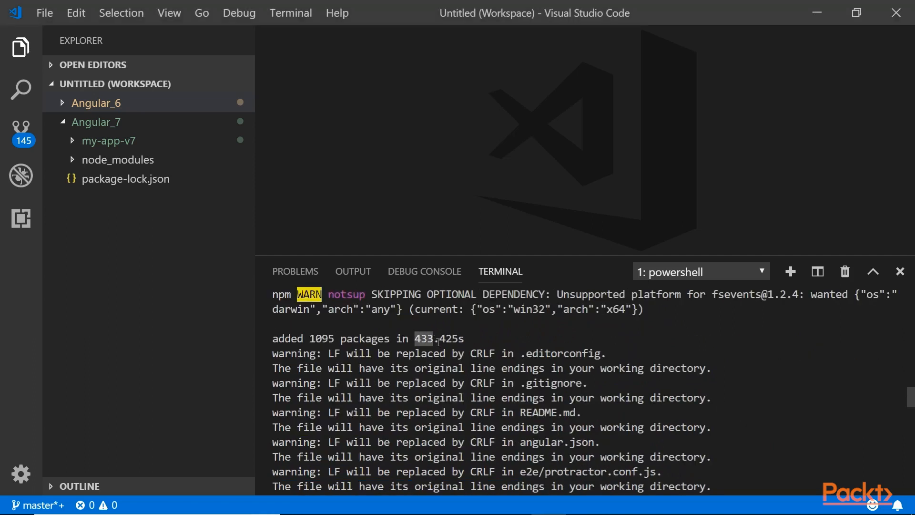
mouse_move(676, 405)
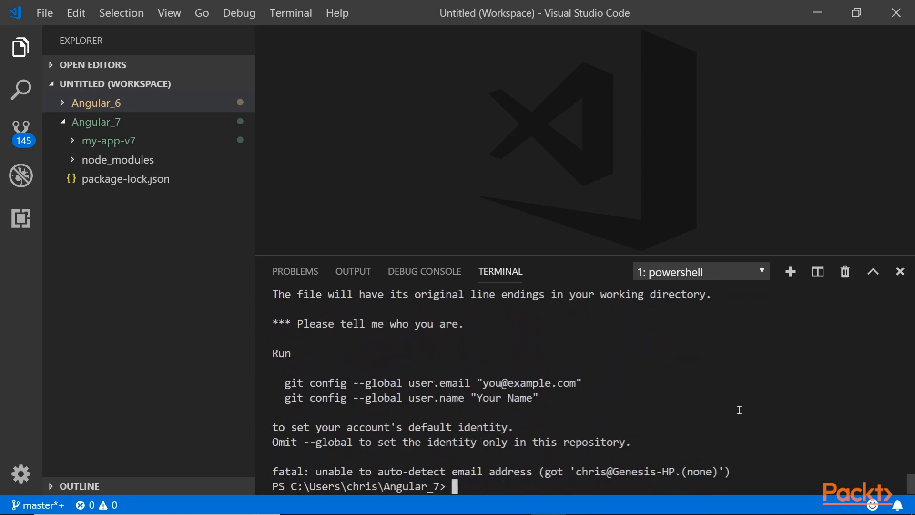
mouse_move(722, 450)
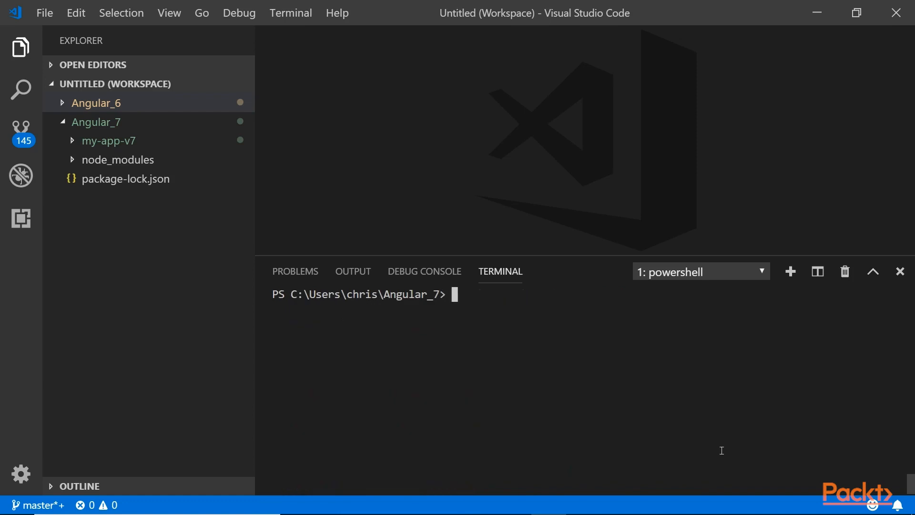
Run dir, cd into .\my-app-v7\, and launch ng serve.
type("dir")
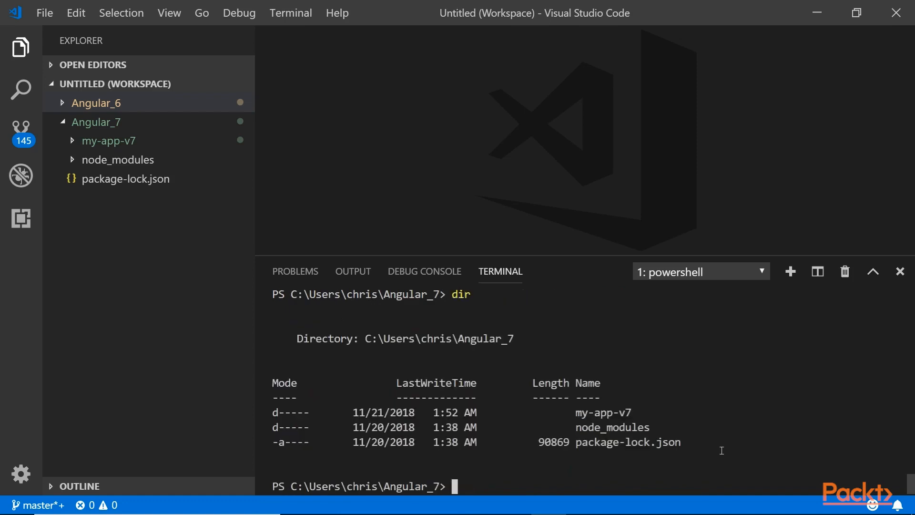
type("cd .\\my-app-v7\\")
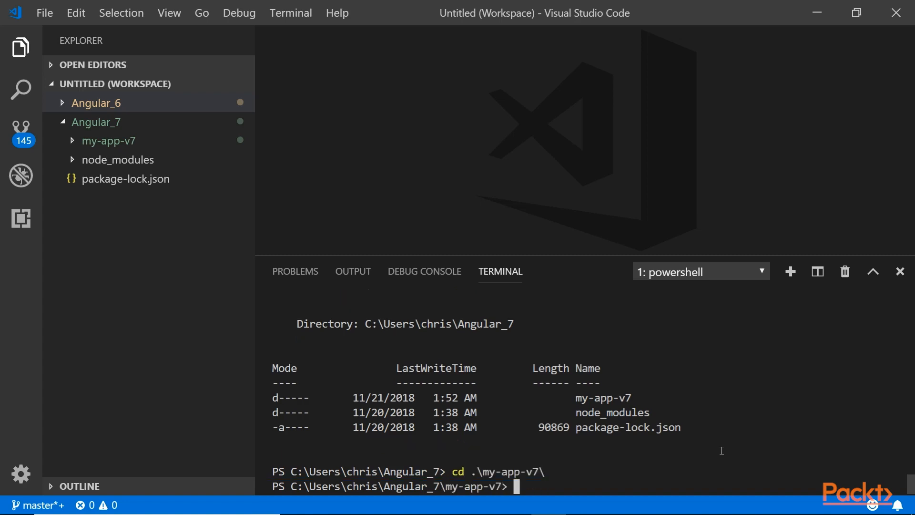
type("ng")
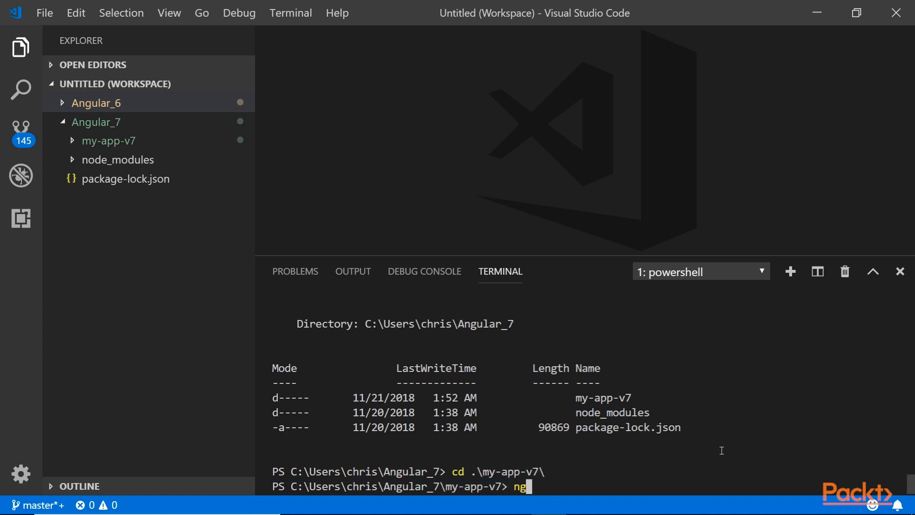
type("serve")
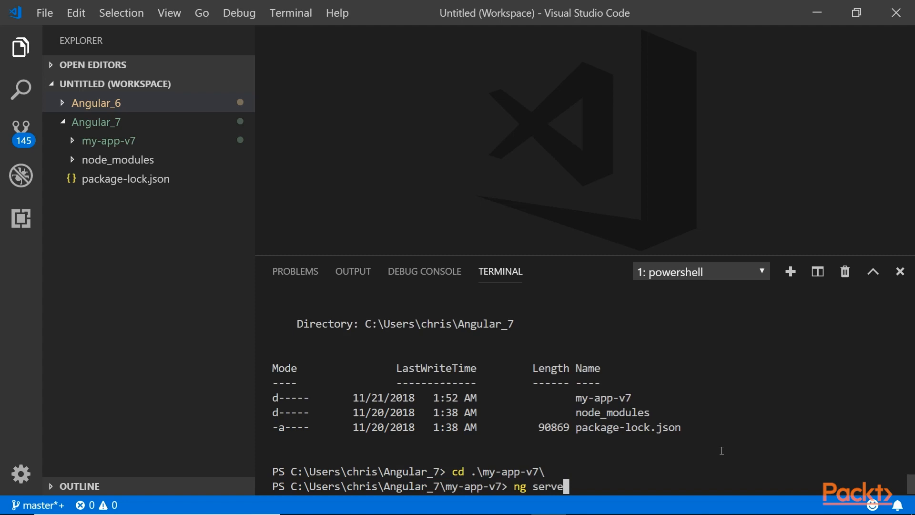
key("Return")
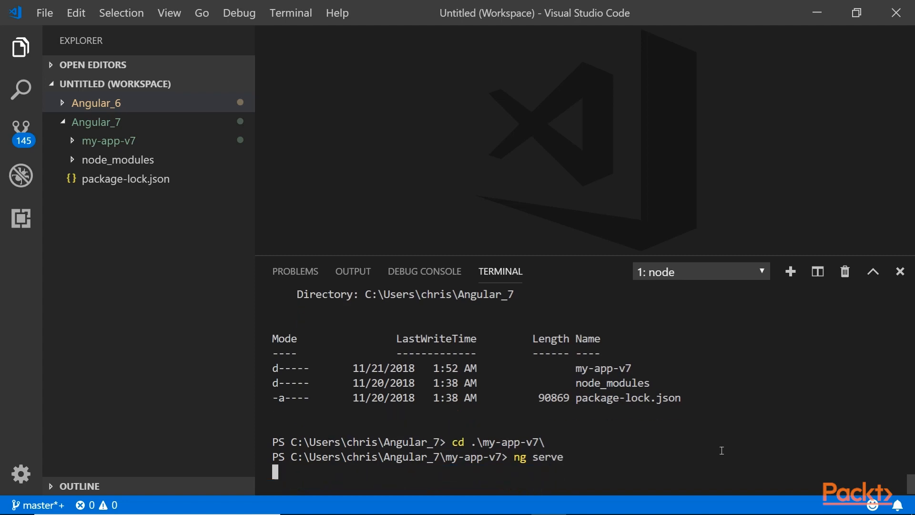
mouse_move(710, 455)
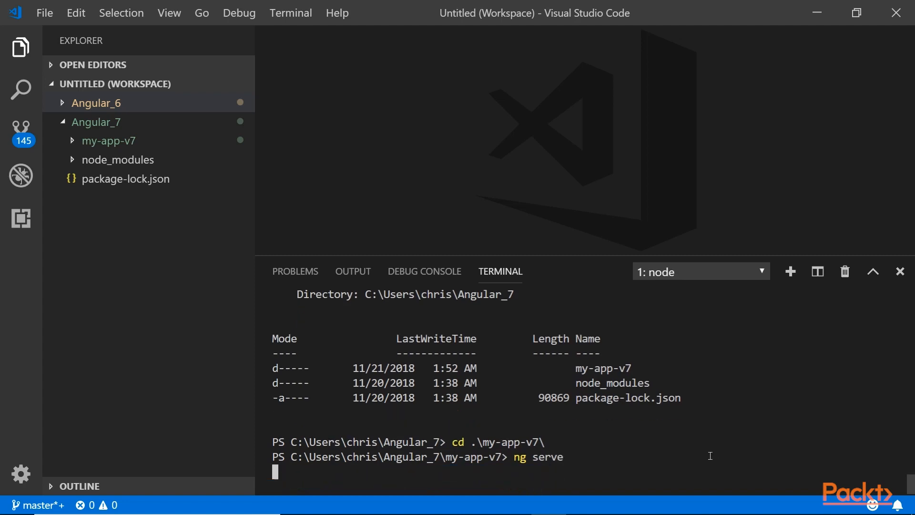
mouse_move(746, 378)
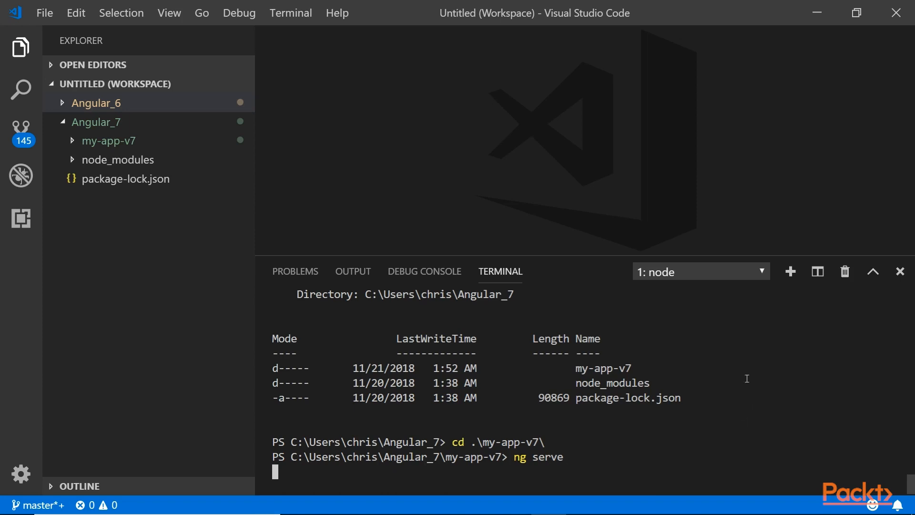
mouse_move(901, 279)
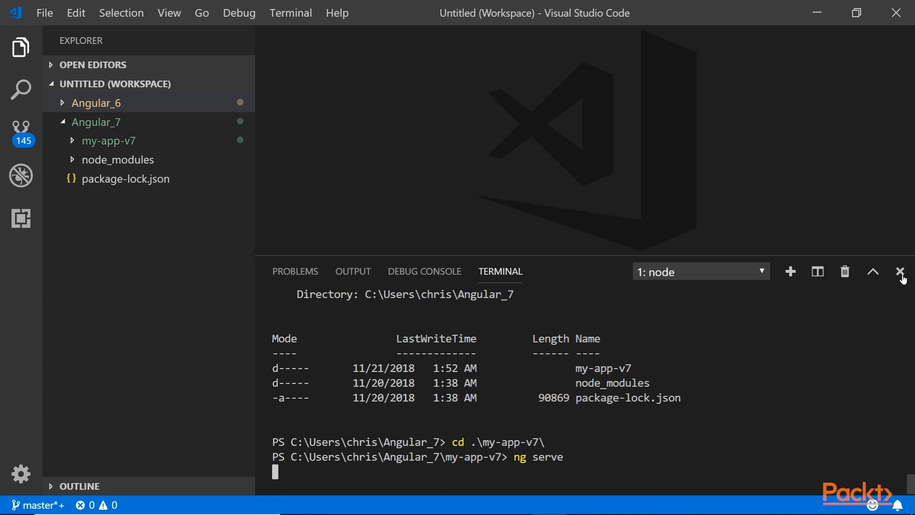
Expand Angular_7 and then my-app-v7 in the Explorer.
left_click(901, 271)
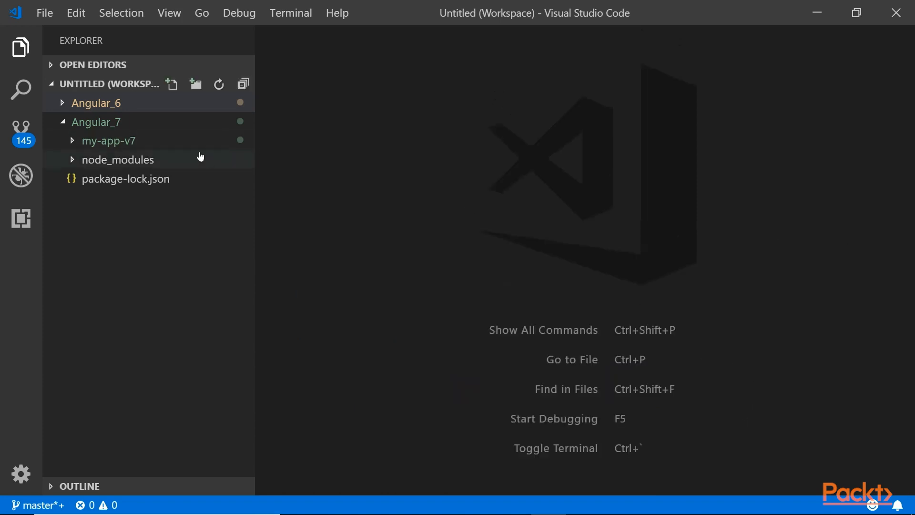
left_click(108, 140)
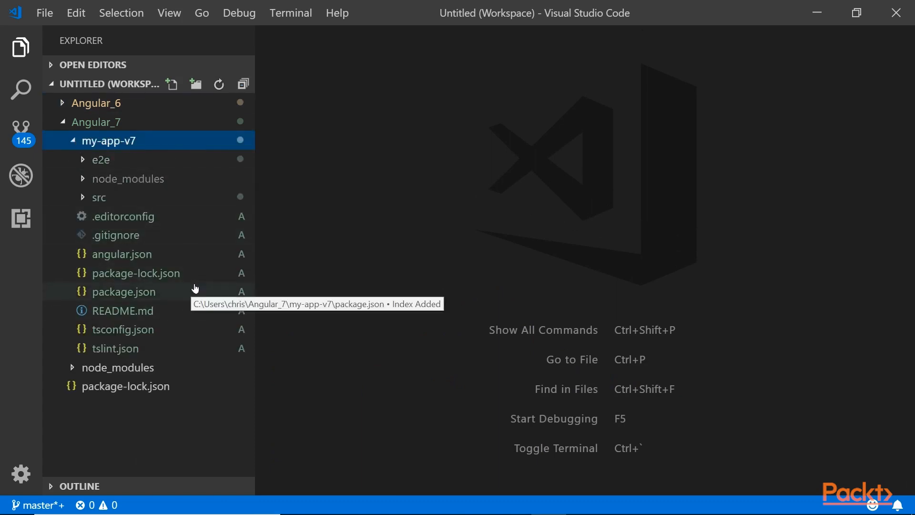
mouse_move(187, 272)
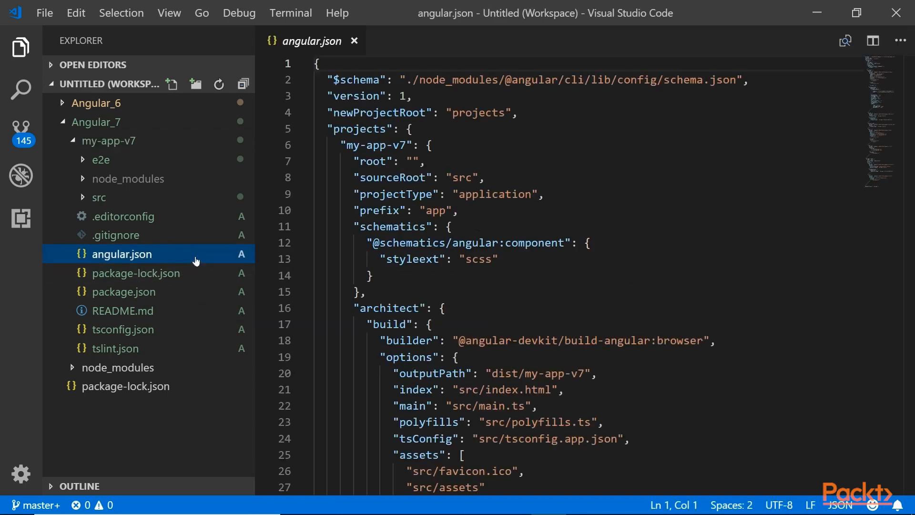
mouse_move(616, 266)
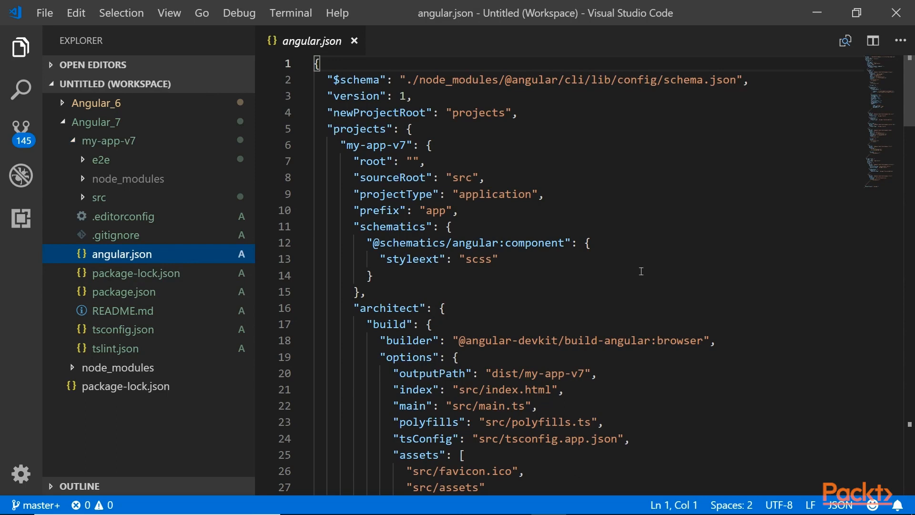
mouse_move(631, 310)
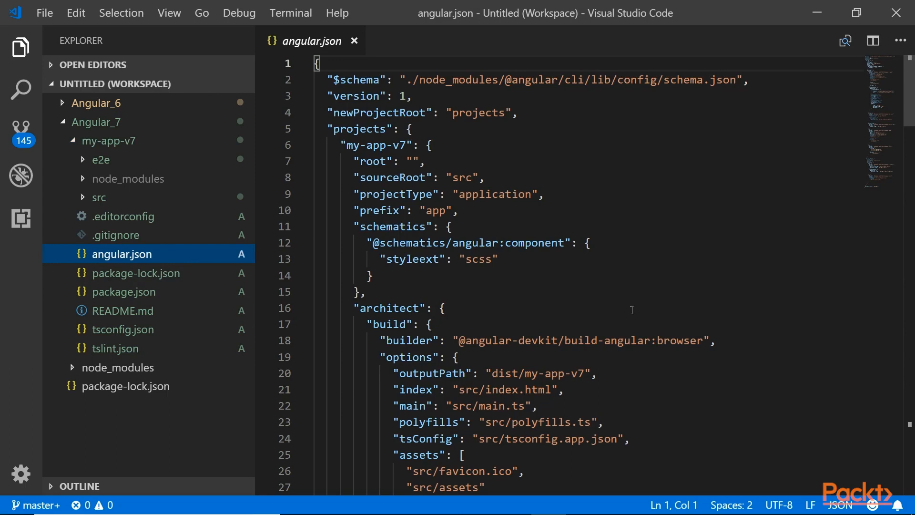
mouse_move(630, 310)
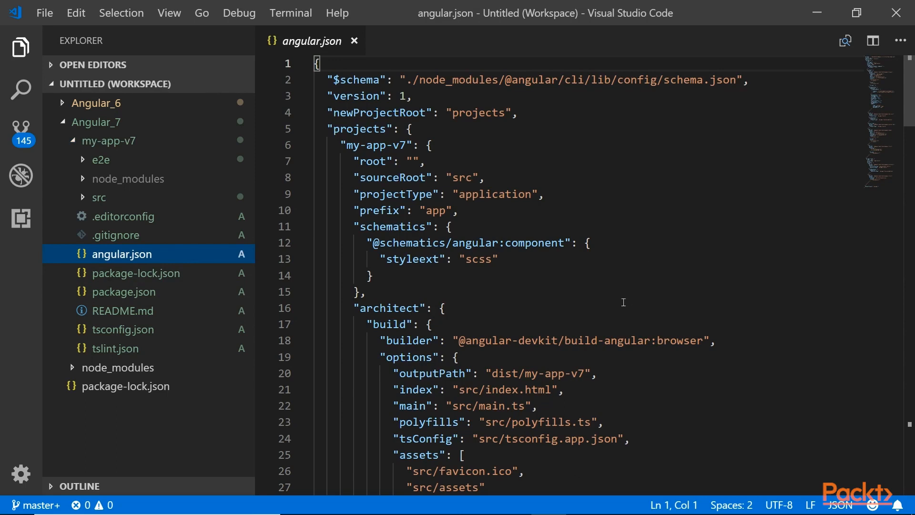
Highlight the schematics key and its scss styleext value in angular.json.
double_click(392, 227)
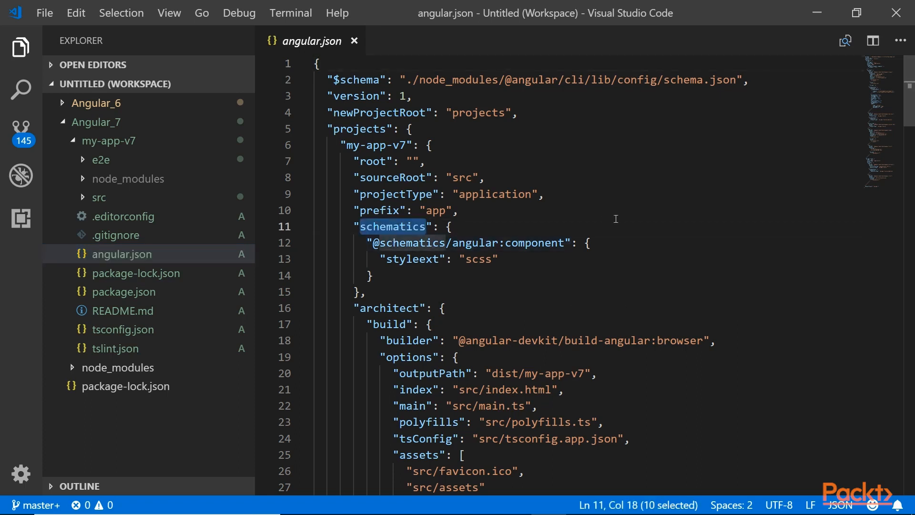
left_click(587, 242)
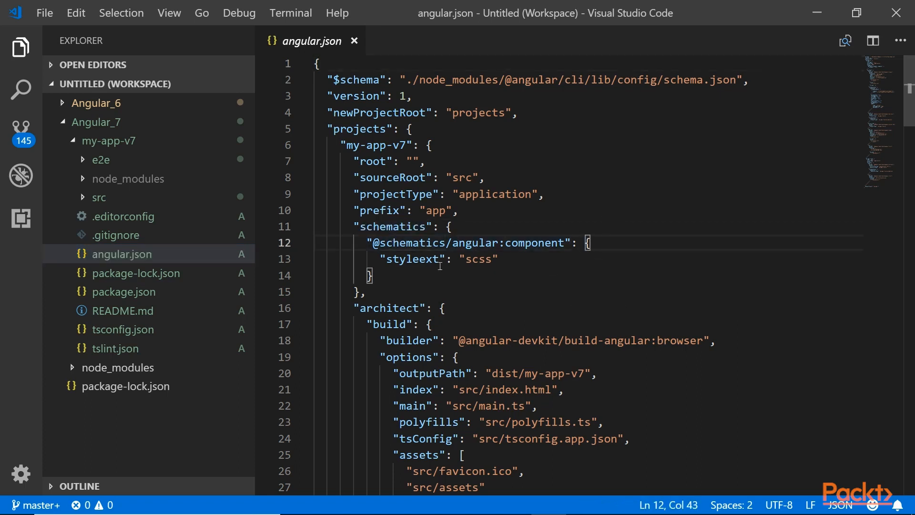
left_click(489, 258)
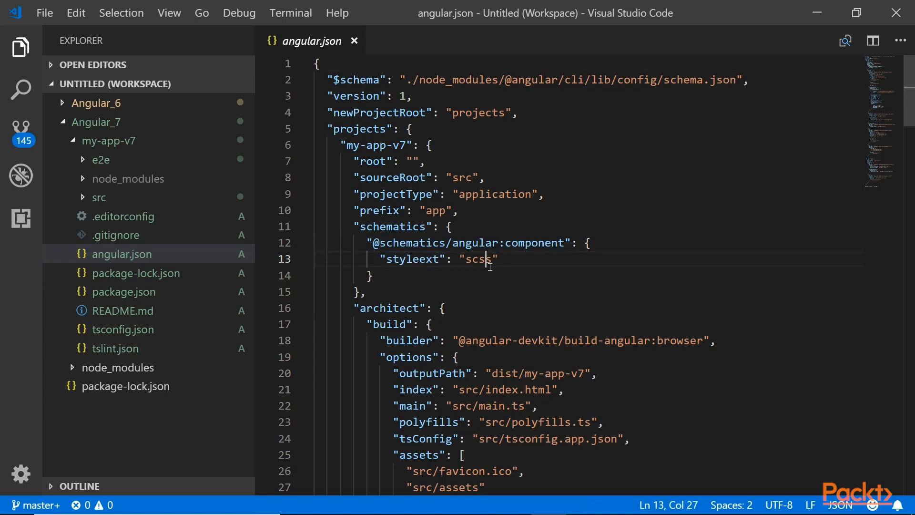
double_click(479, 258)
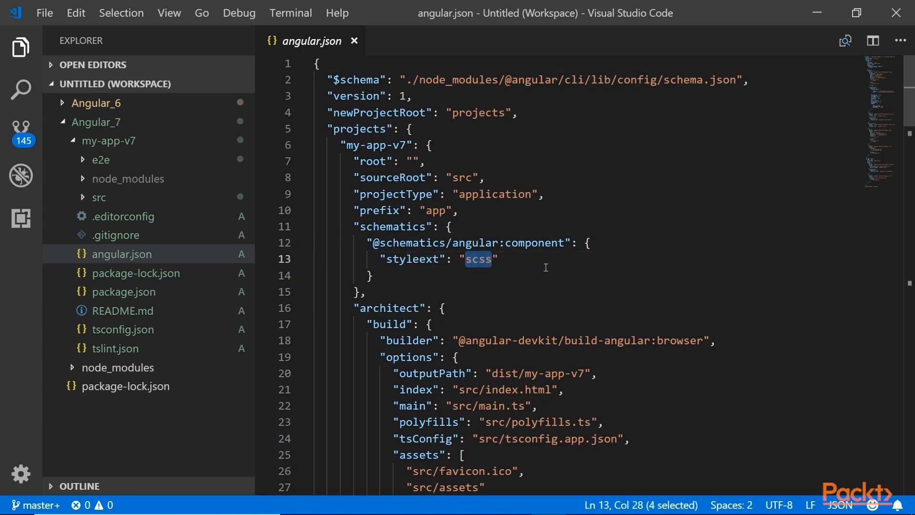
mouse_move(540, 260)
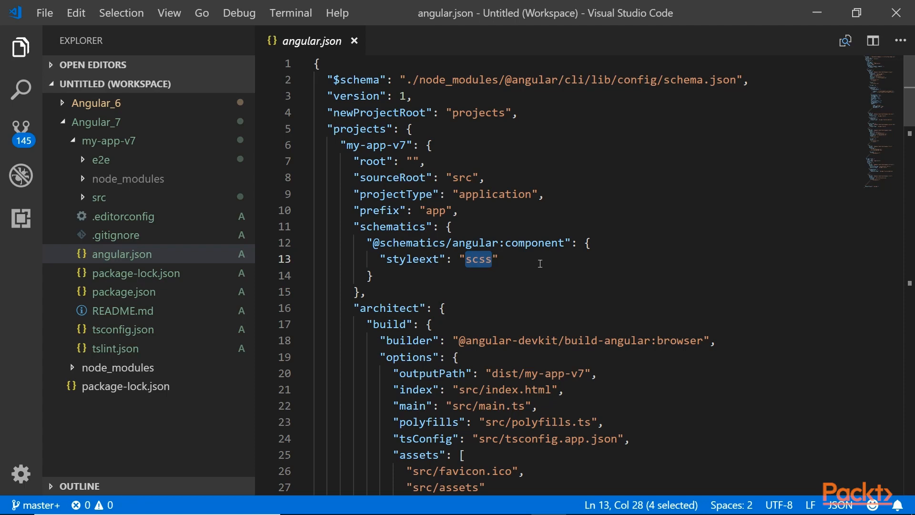
scroll("down", 3)
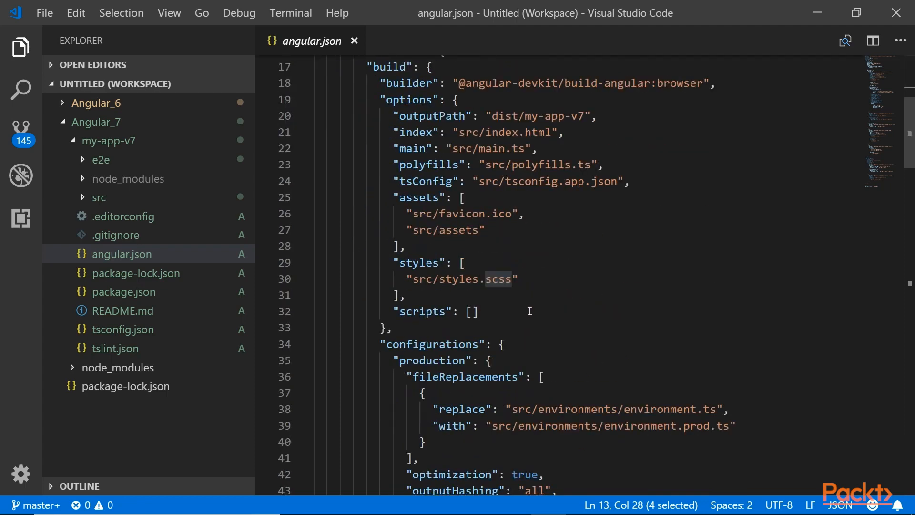
scroll("down", 3)
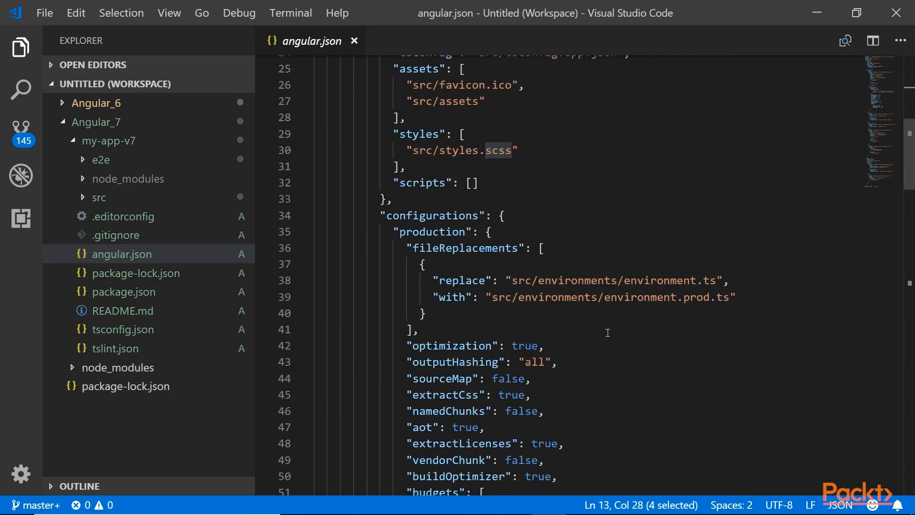
scroll("down", 3)
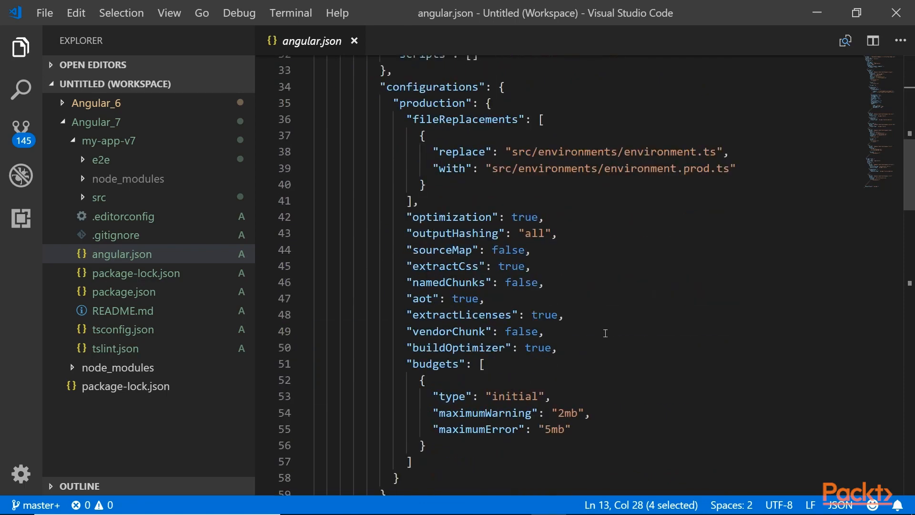
scroll("down", 3)
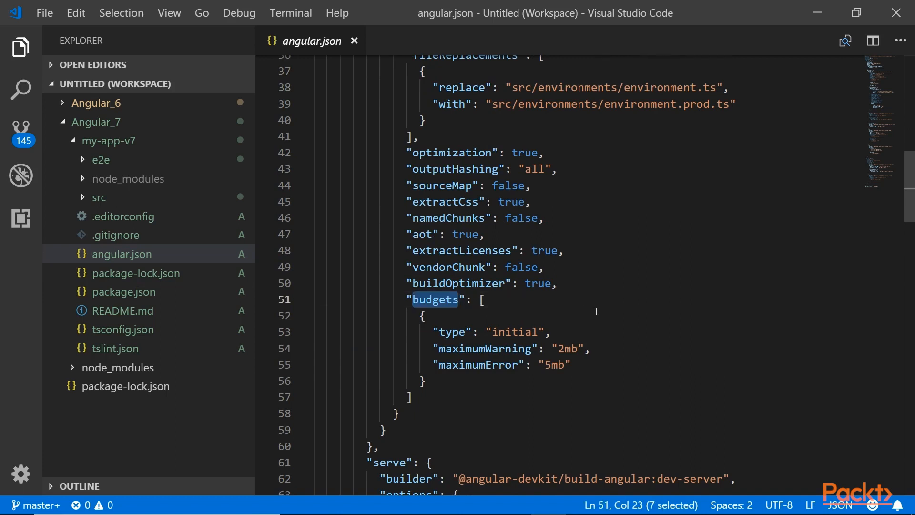
double_click(515, 332)
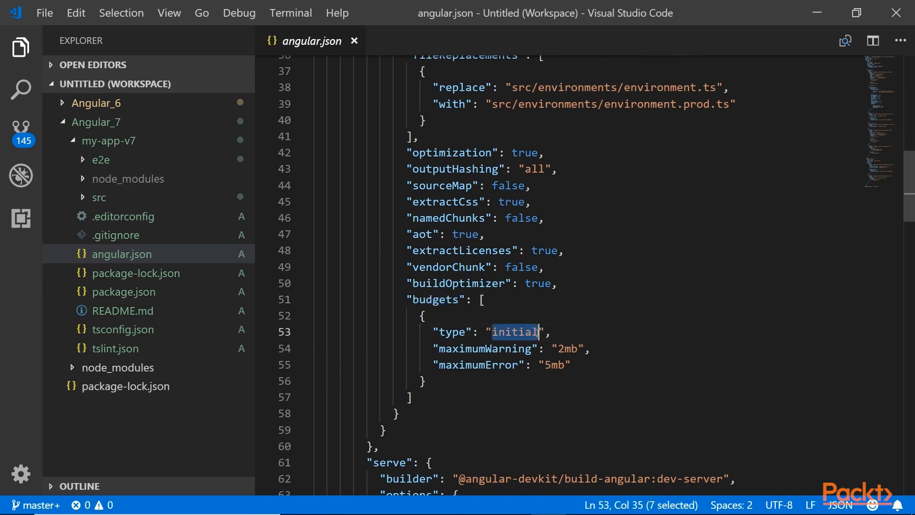
mouse_move(590, 328)
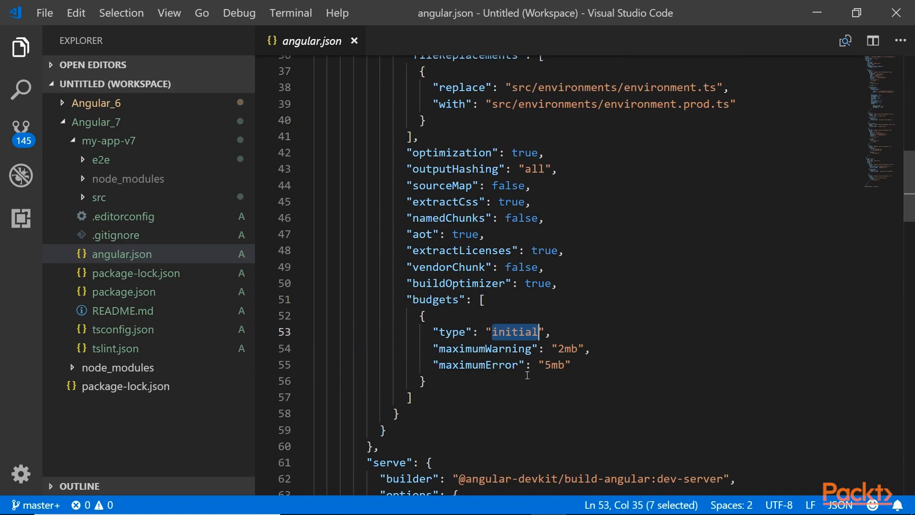
left_click(591, 348)
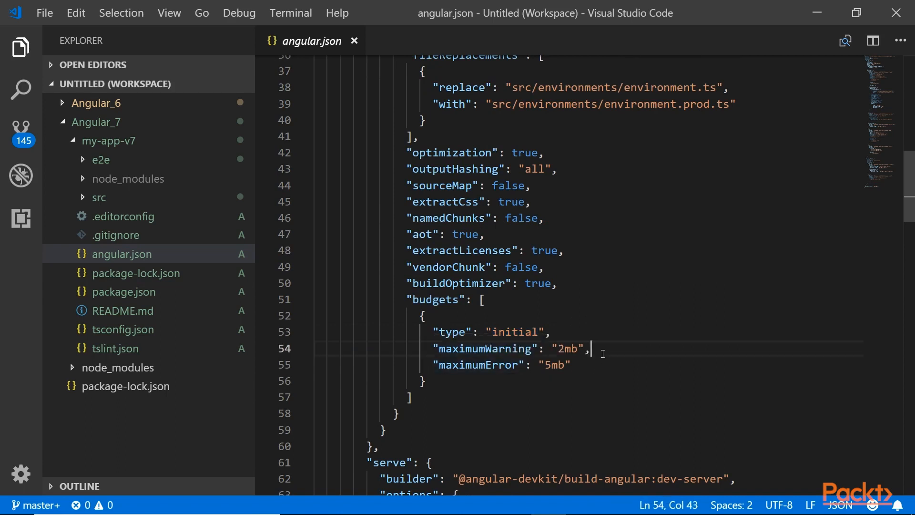
mouse_move(620, 344)
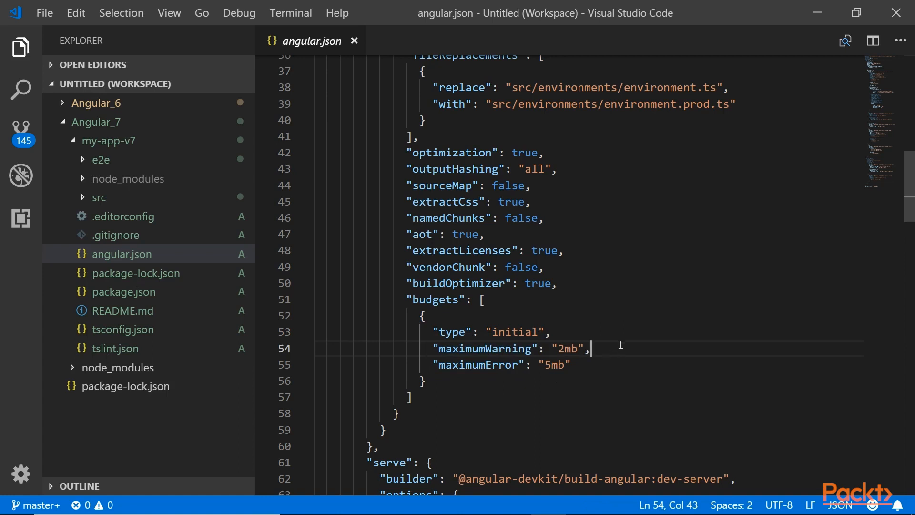
mouse_move(606, 348)
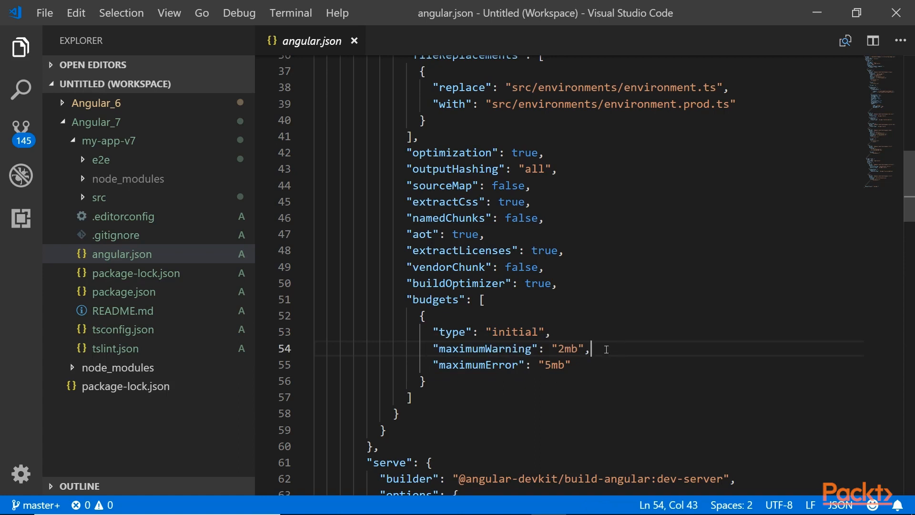
double_click(564, 348)
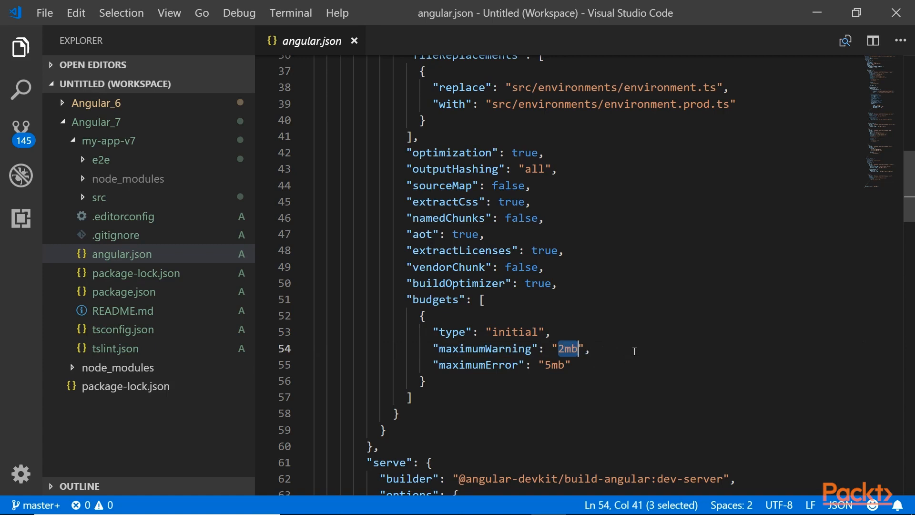
mouse_move(621, 353)
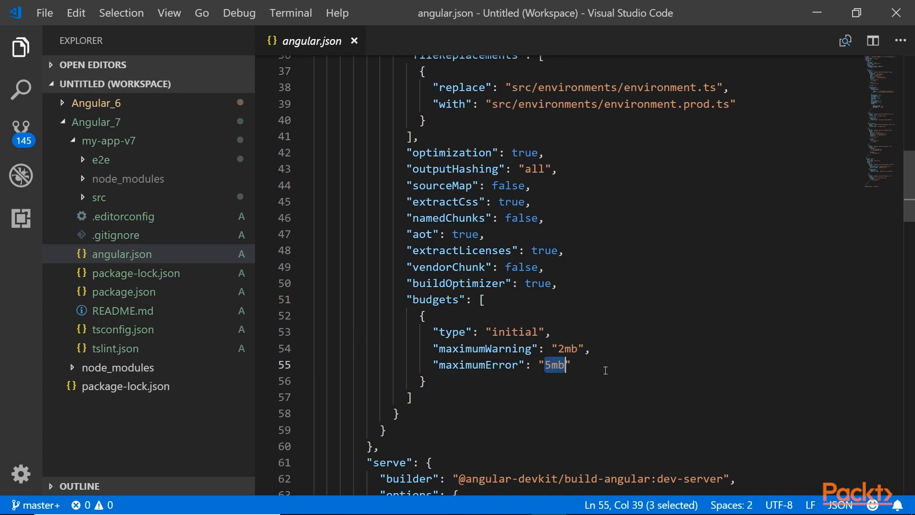
mouse_move(607, 359)
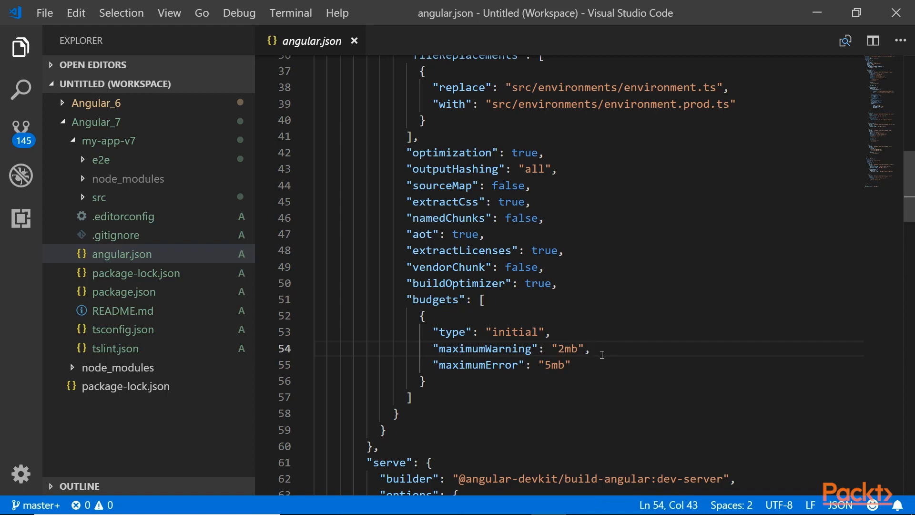
mouse_move(636, 361)
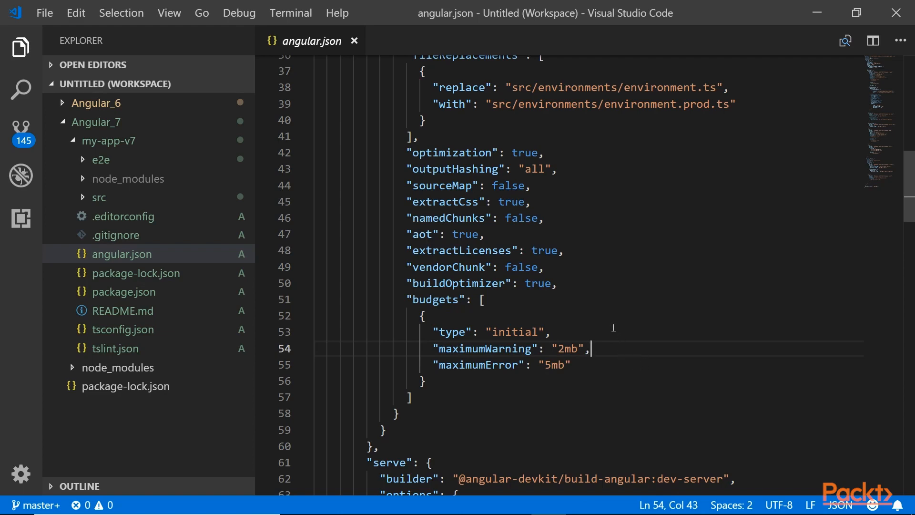
Scroll to the end of angular.json, then open package.json.
scroll("down", 3)
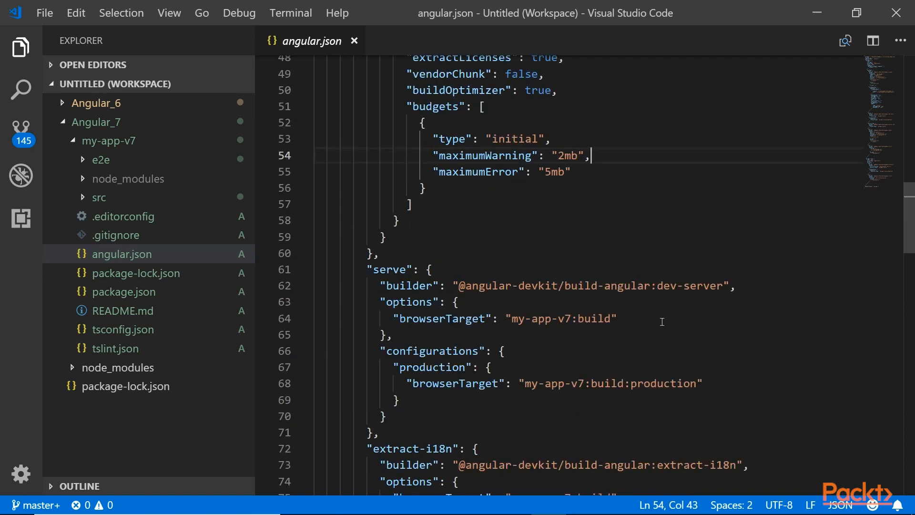
scroll("down", 3)
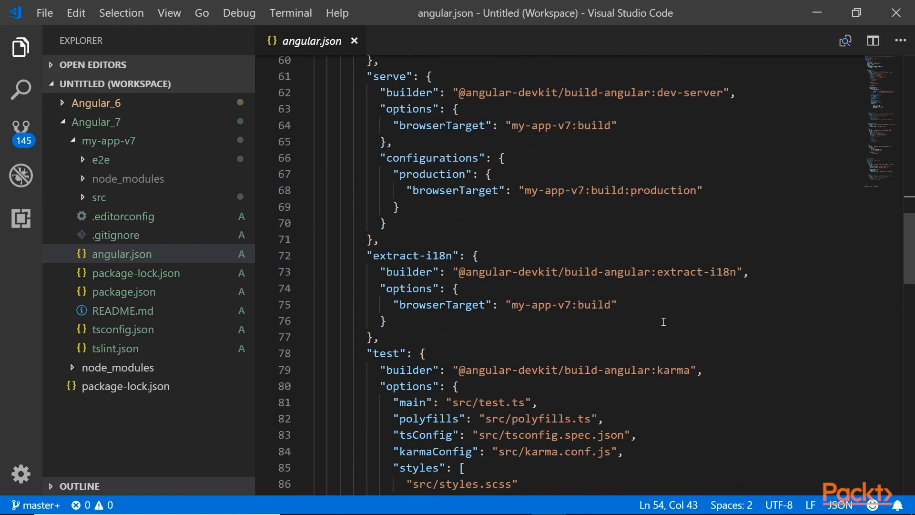
scroll("down", 3)
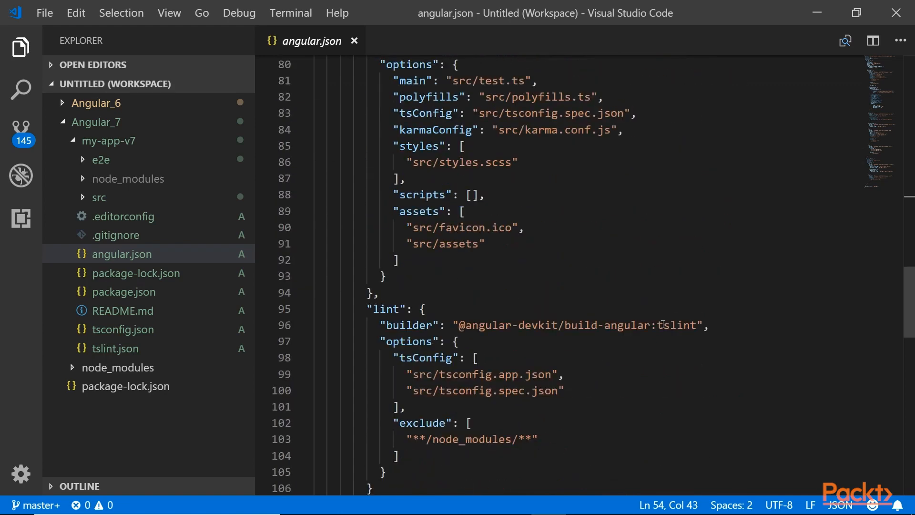
scroll("down", 3)
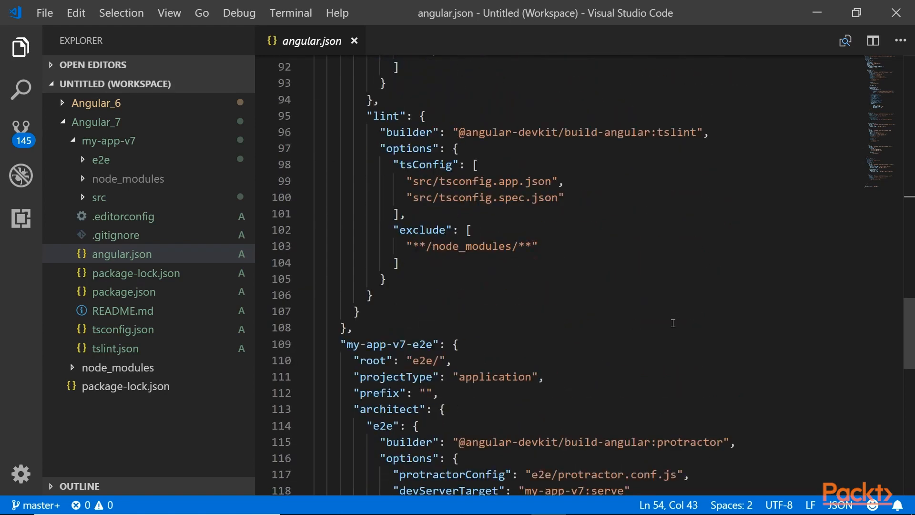
scroll("down", 3)
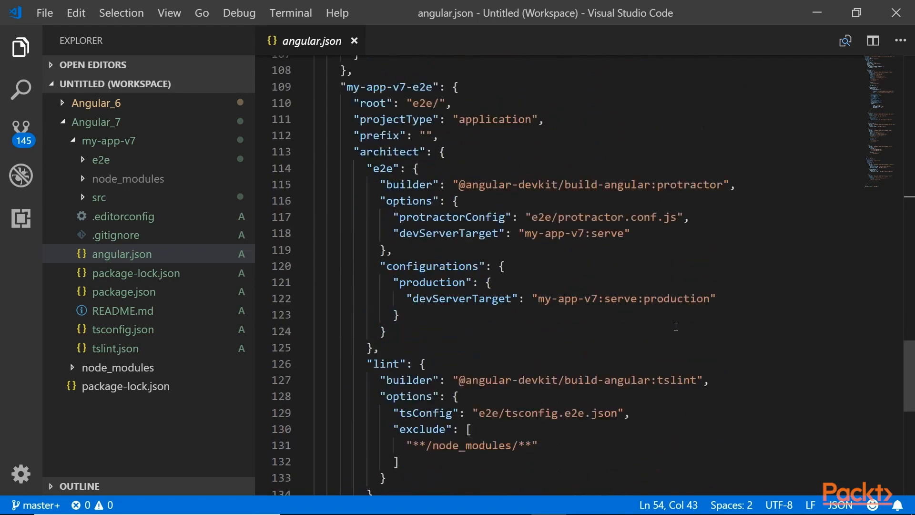
scroll("down", 3)
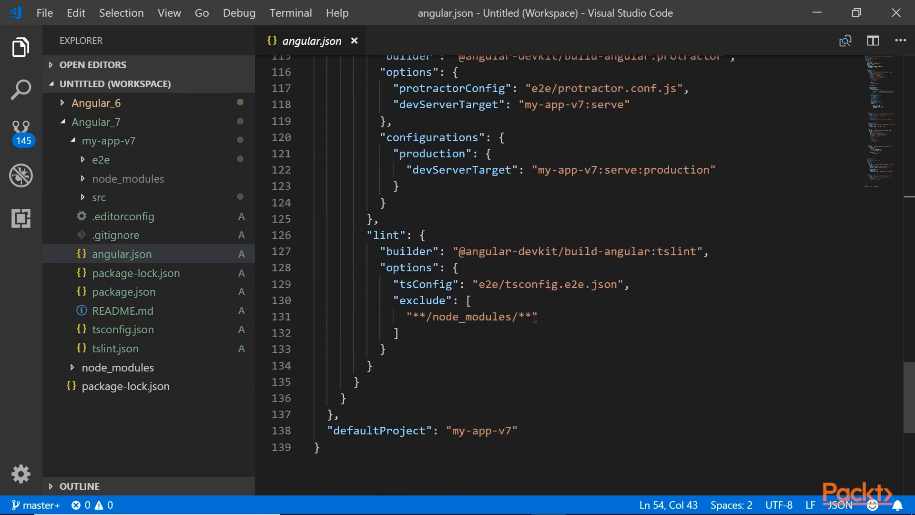
left_click(354, 41)
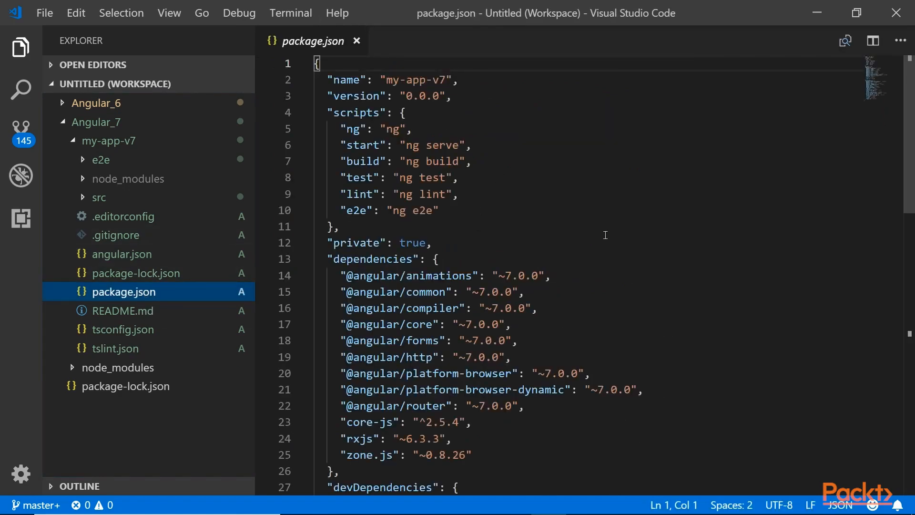
mouse_move(532, 297)
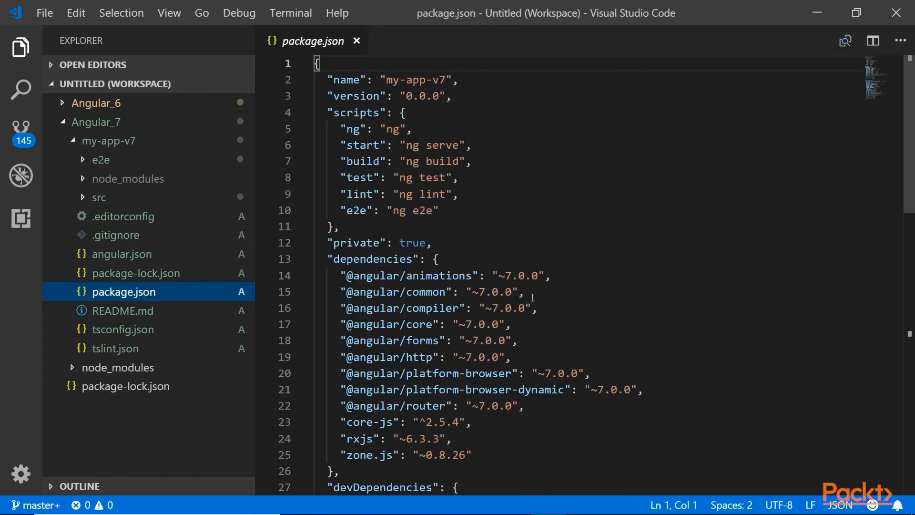
Scroll through package.json's devDependencies, then expand the src folder.
scroll("down", 3)
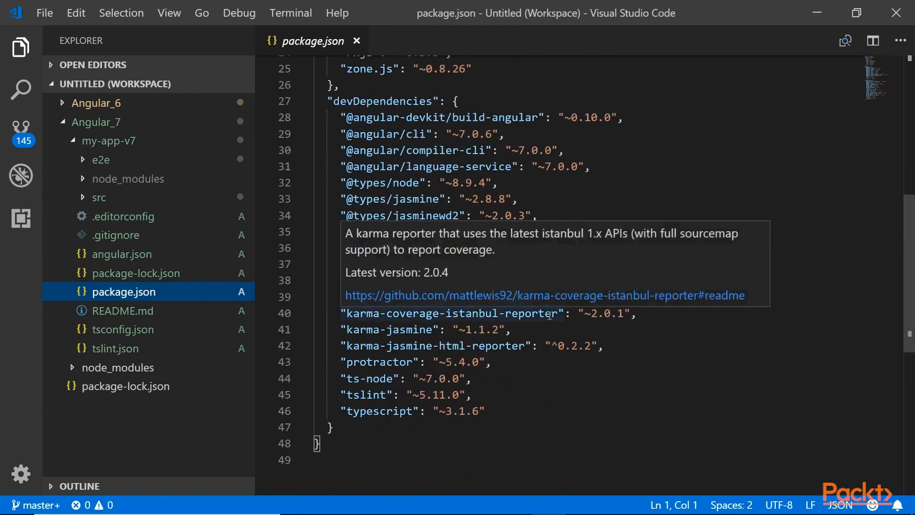
scroll("up", 3)
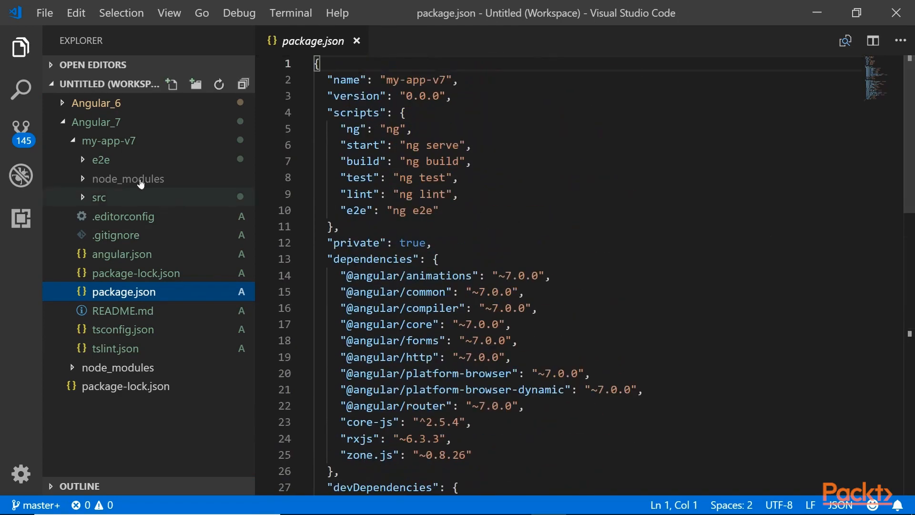
left_click(99, 198)
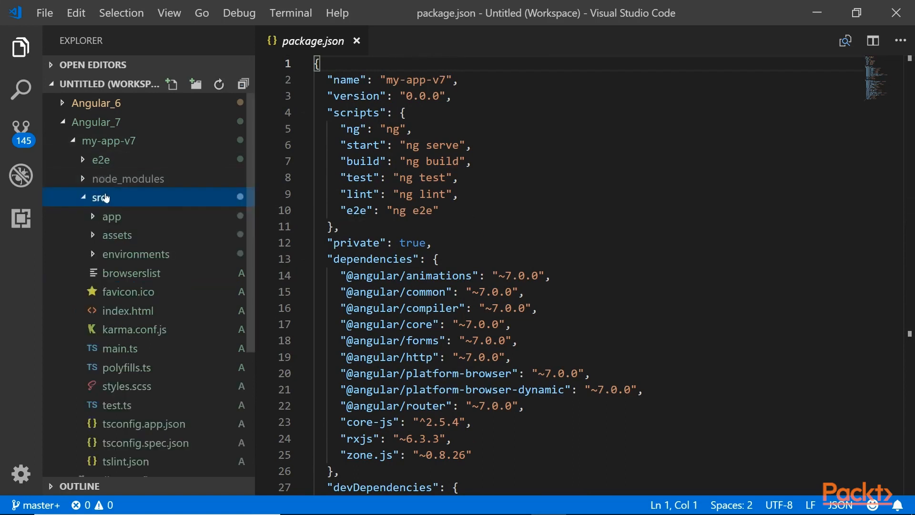
mouse_move(210, 311)
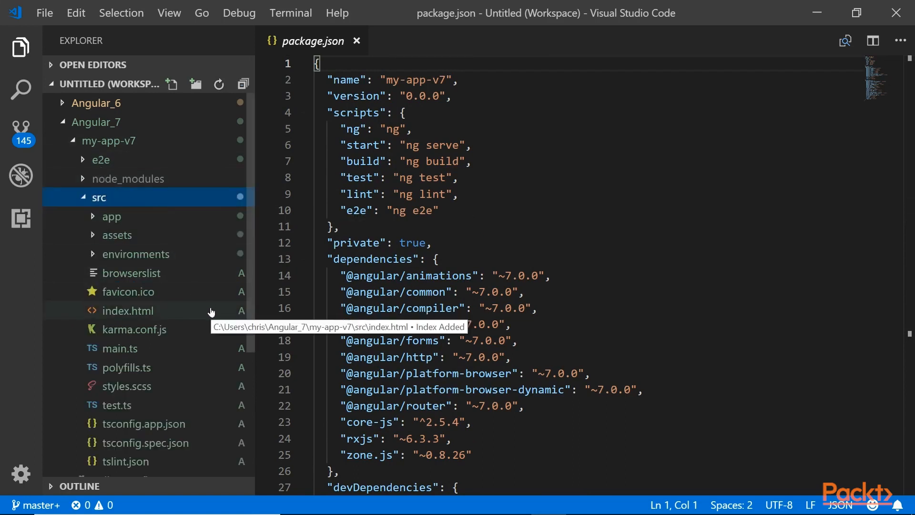
mouse_move(172, 235)
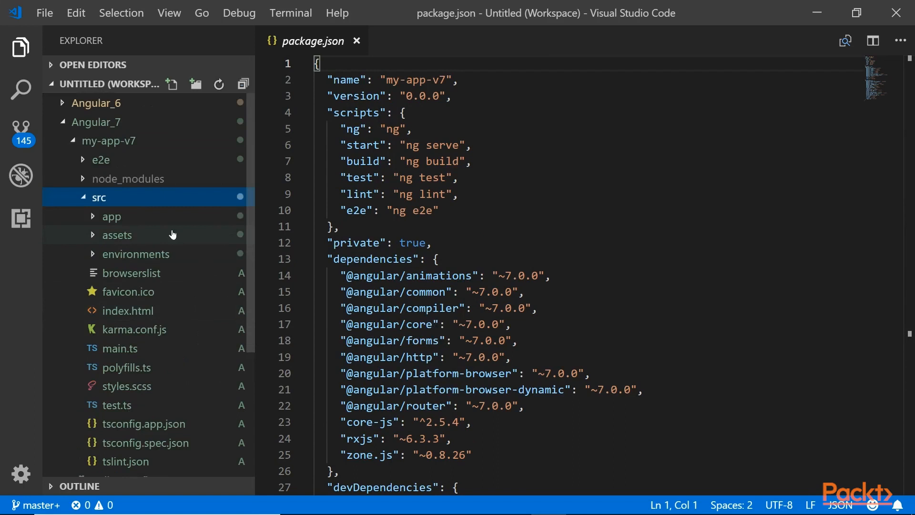
Expand src/app and view app.module.ts and app.component.ts, then switch to the browser.
left_click(112, 216)
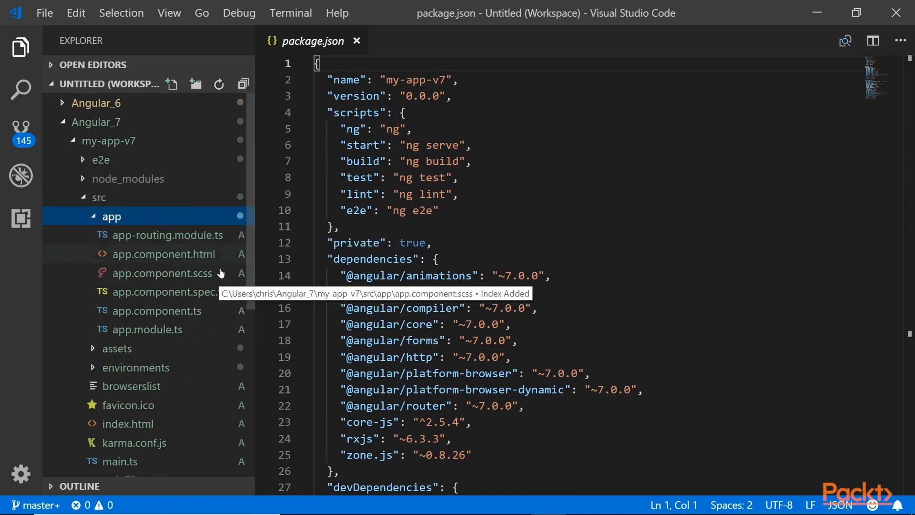
left_click(147, 328)
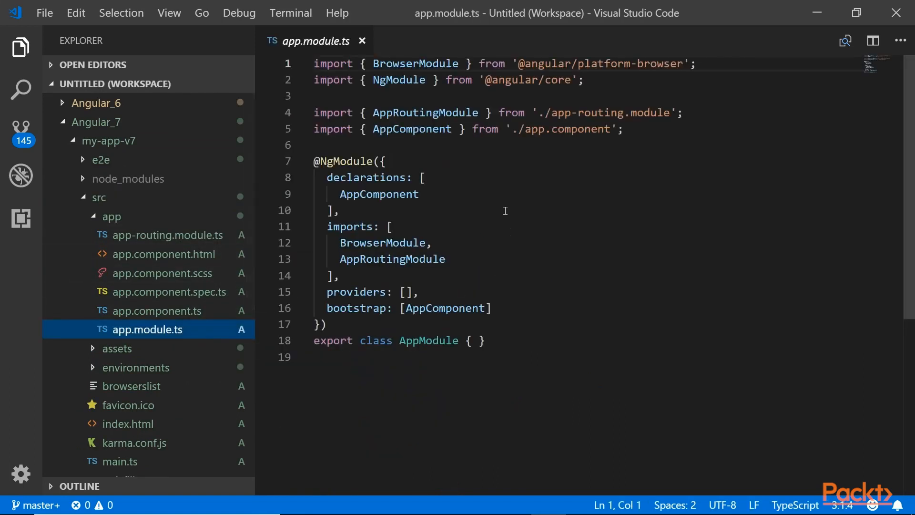
mouse_move(513, 197)
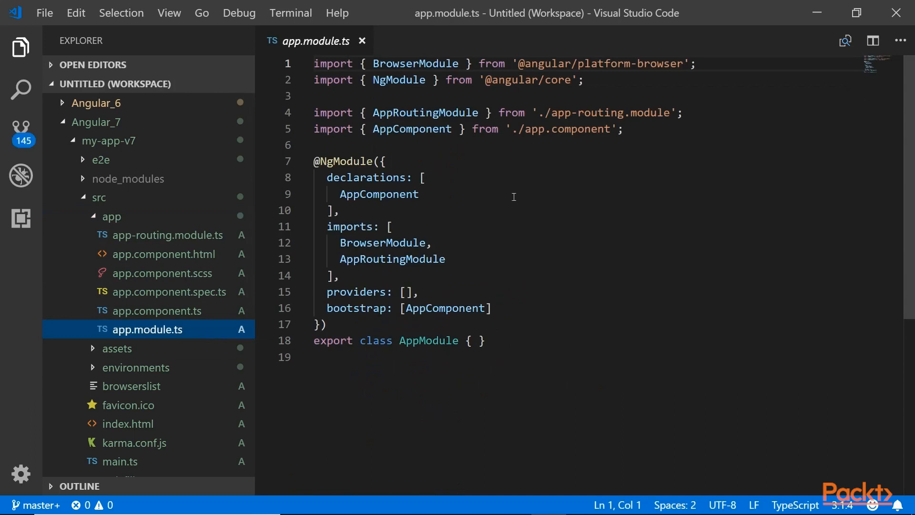
mouse_move(194, 315)
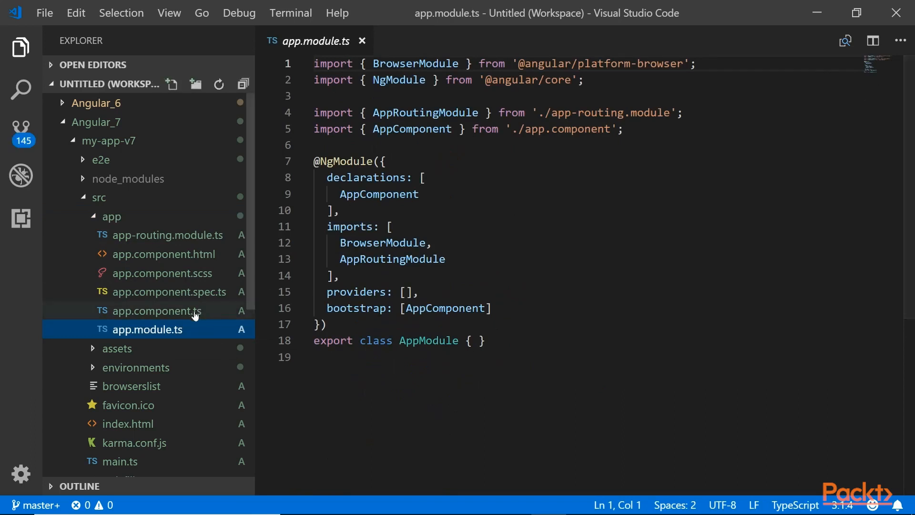
left_click(156, 310)
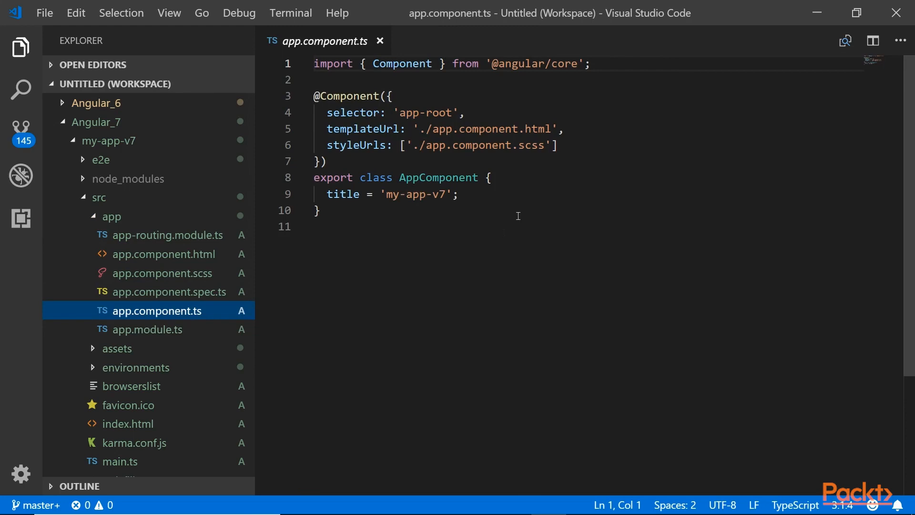
left_click(163, 254)
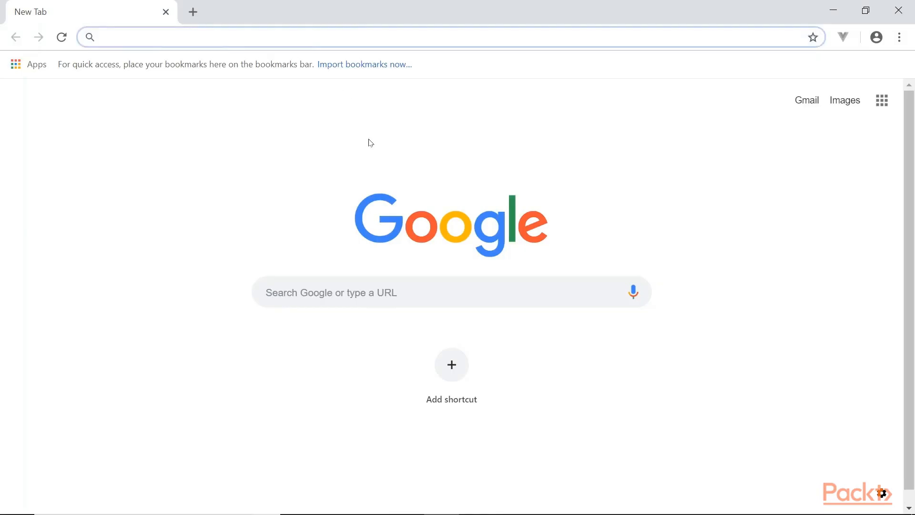
Load localhost:4200 in Chrome, inspect its Console and Elements in DevTools, then close DevTools.
type("localhost")
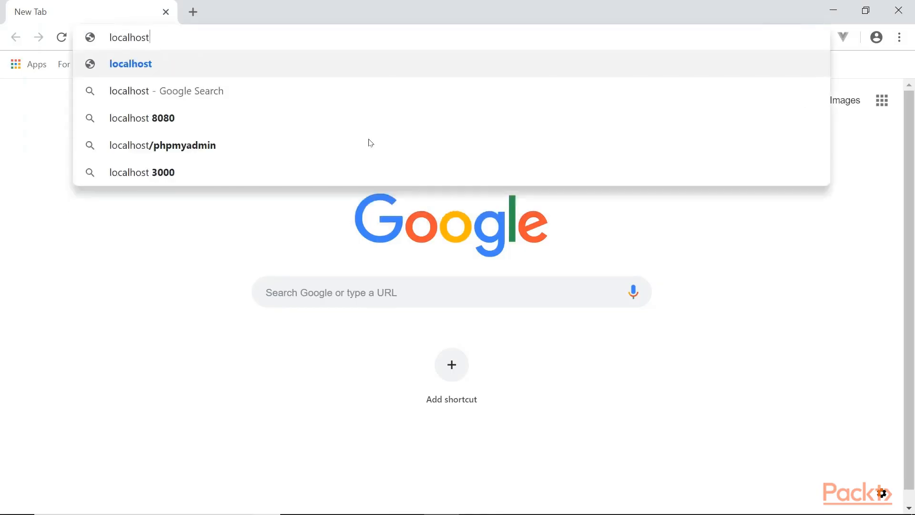
type(":4200")
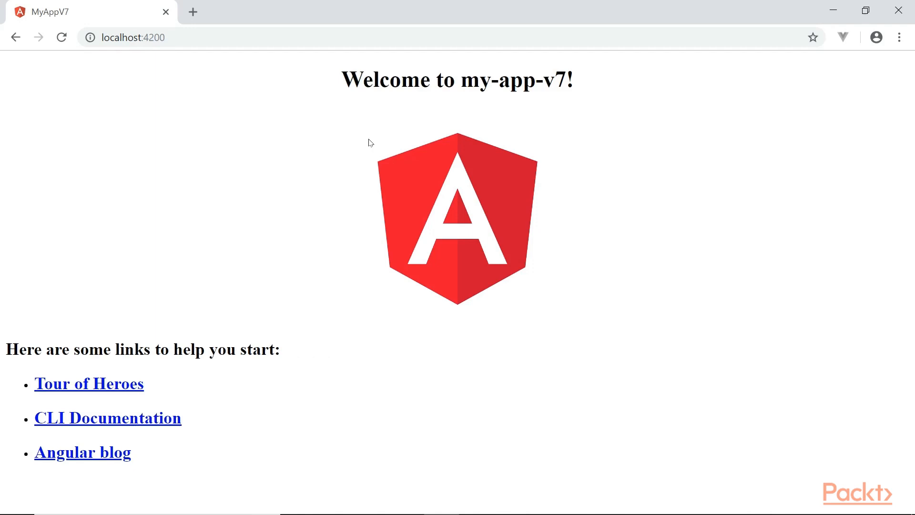
mouse_move(401, 361)
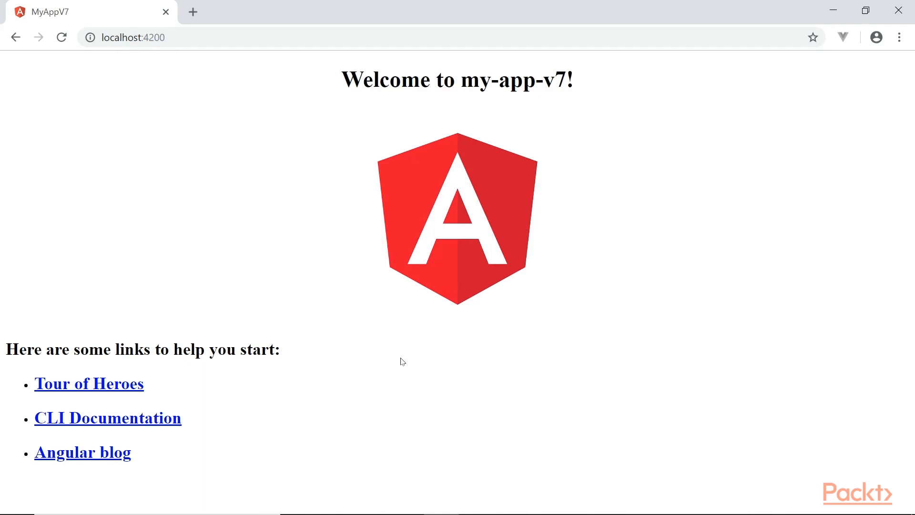
key("F12")
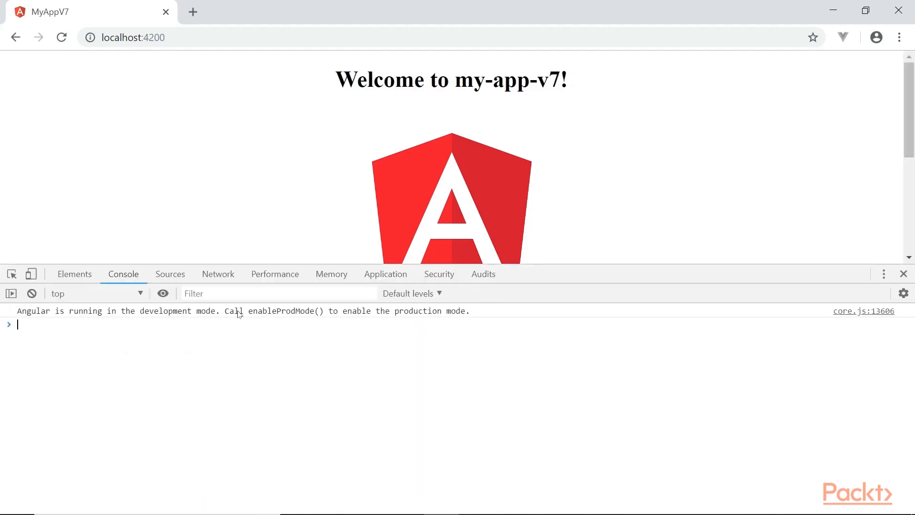
left_click(75, 273)
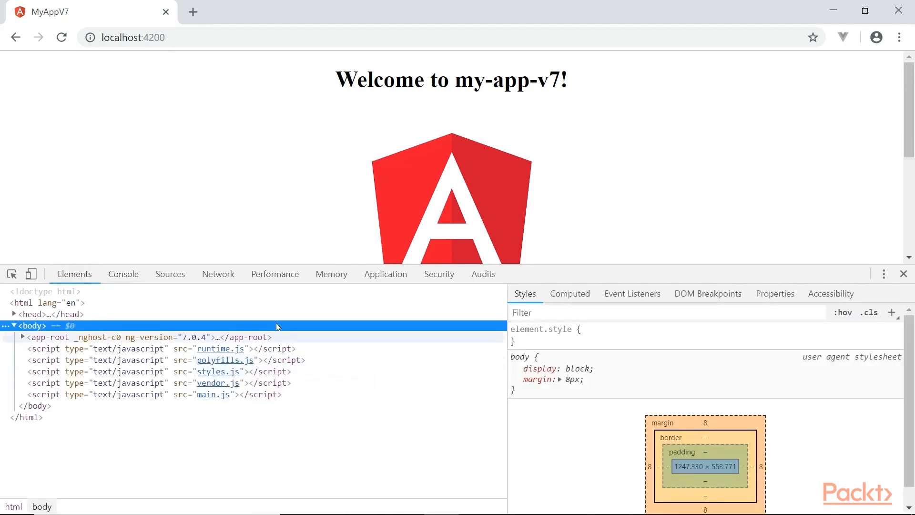
mouse_move(427, 361)
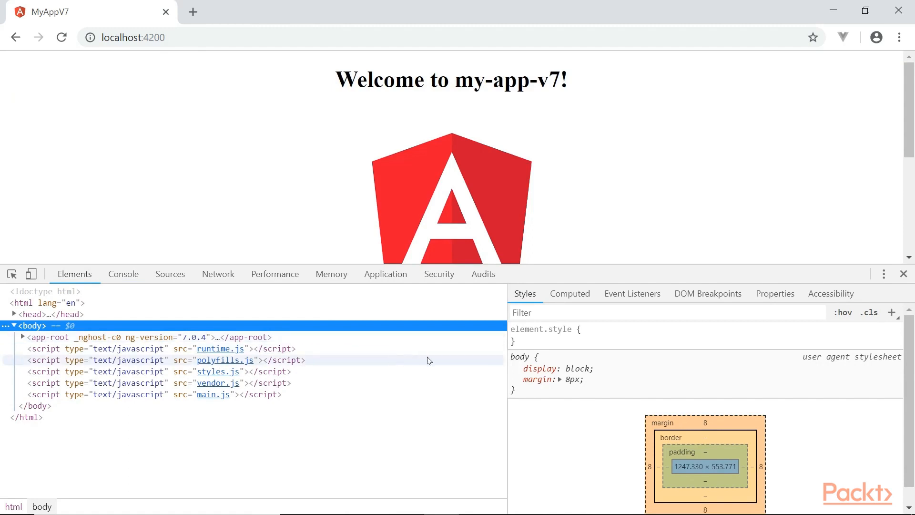
left_click(902, 274)
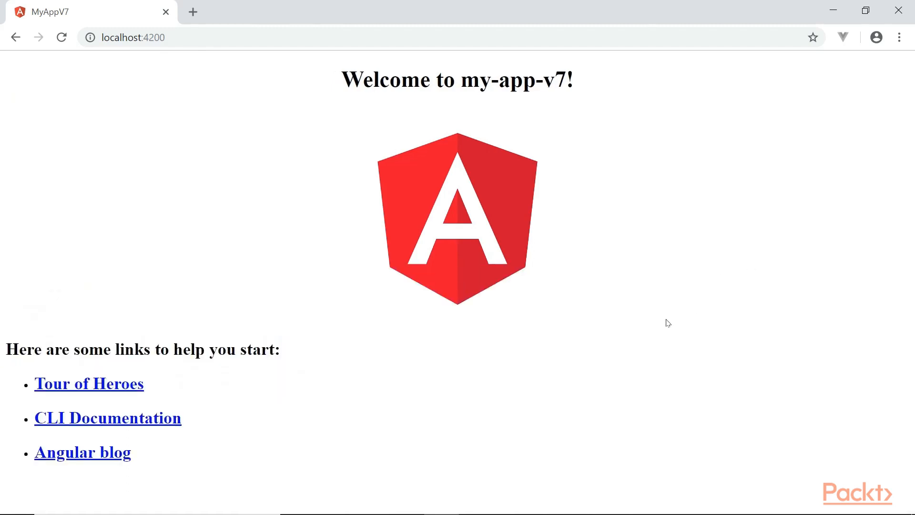